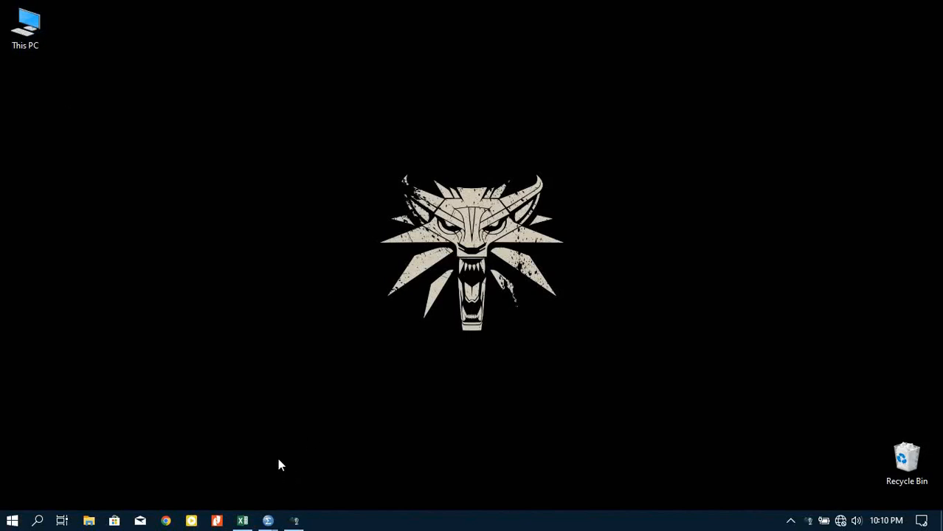
mouse_move(337, 203)
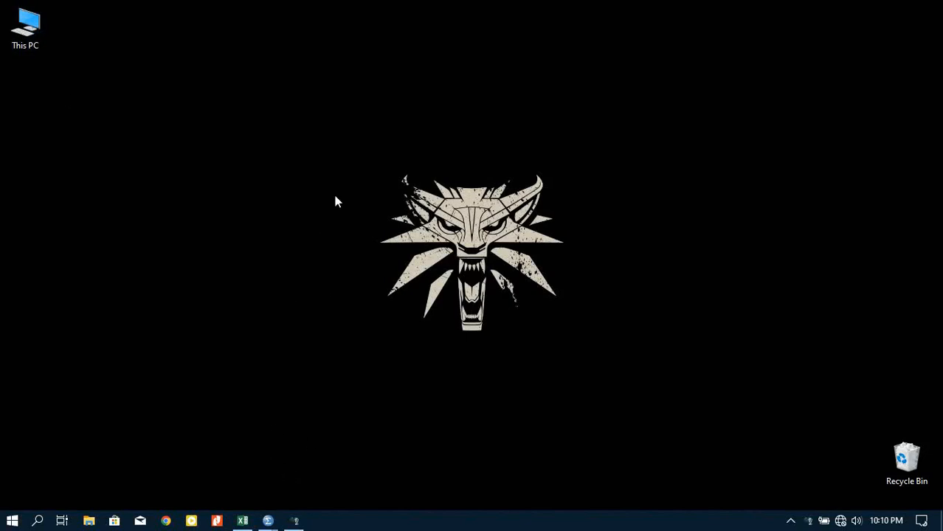
mouse_move(86, 42)
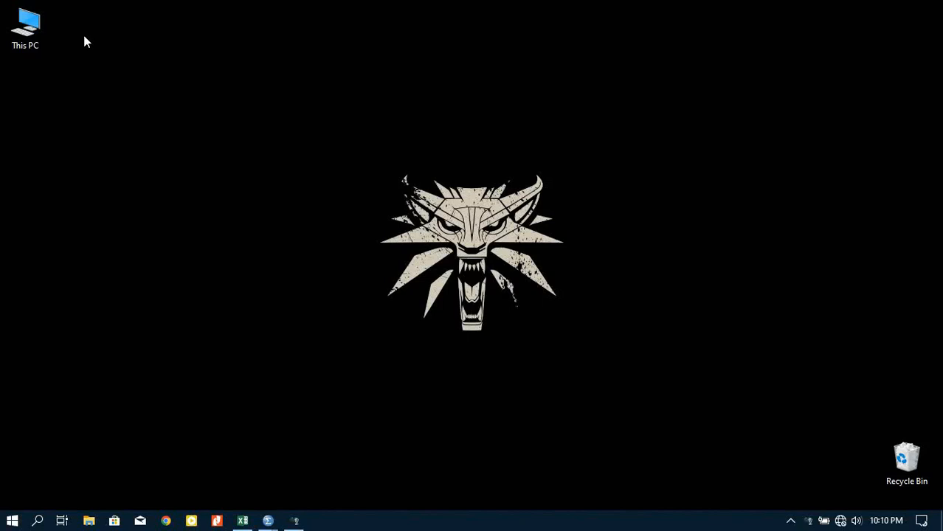
mouse_move(356, 24)
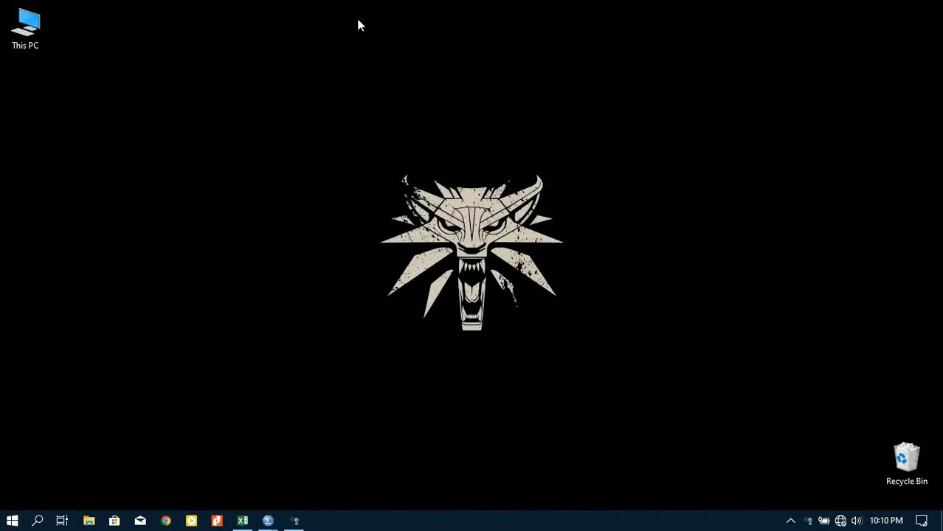
mouse_move(328, 26)
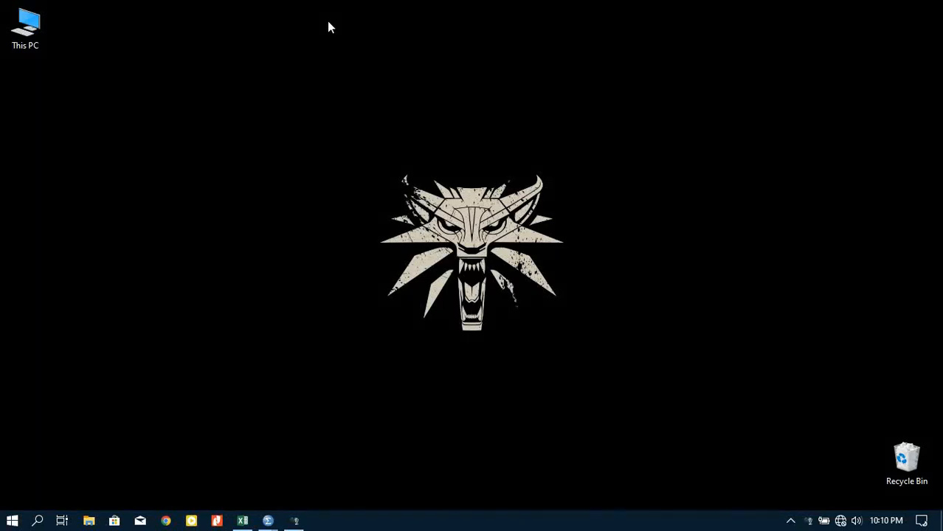
mouse_move(313, 36)
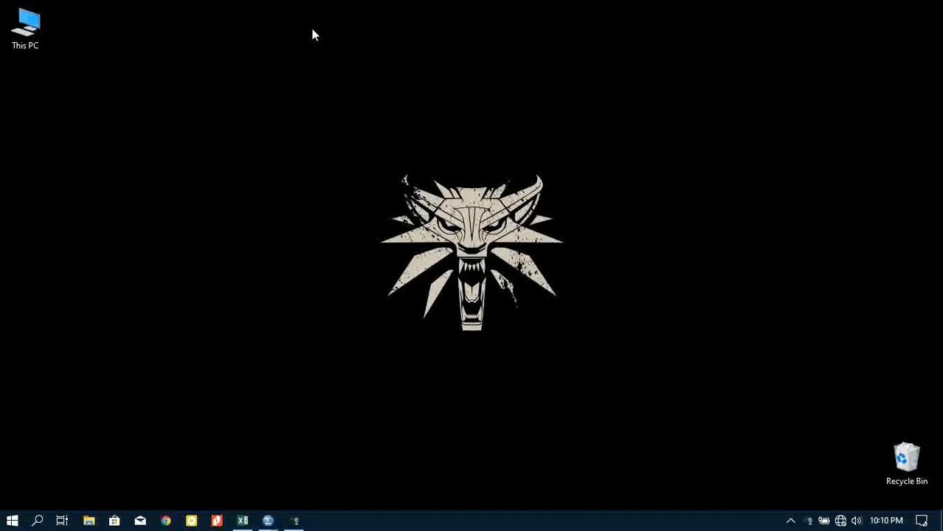
mouse_move(378, 71)
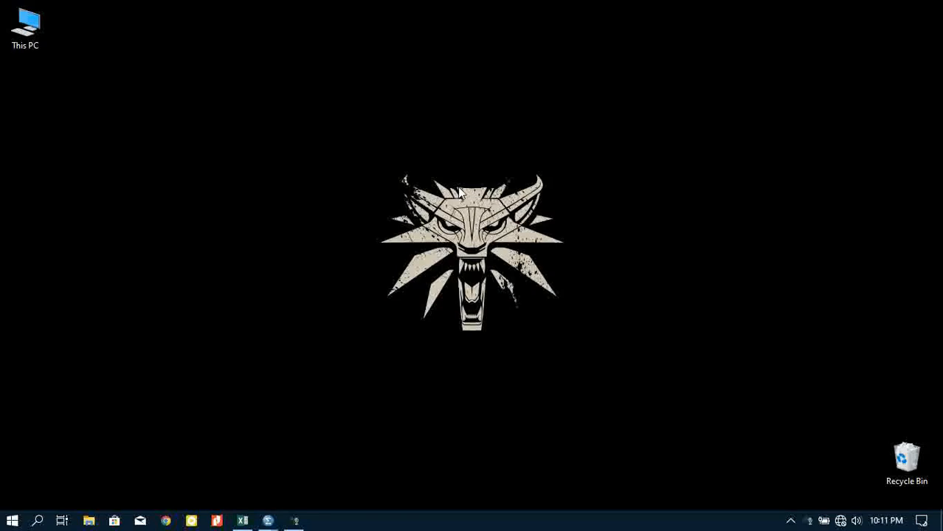
mouse_move(442, 180)
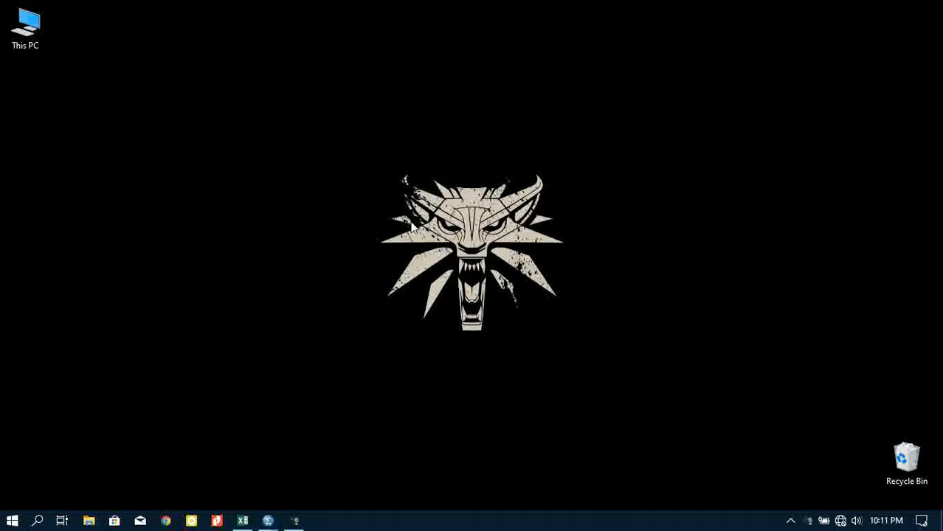
mouse_move(307, 417)
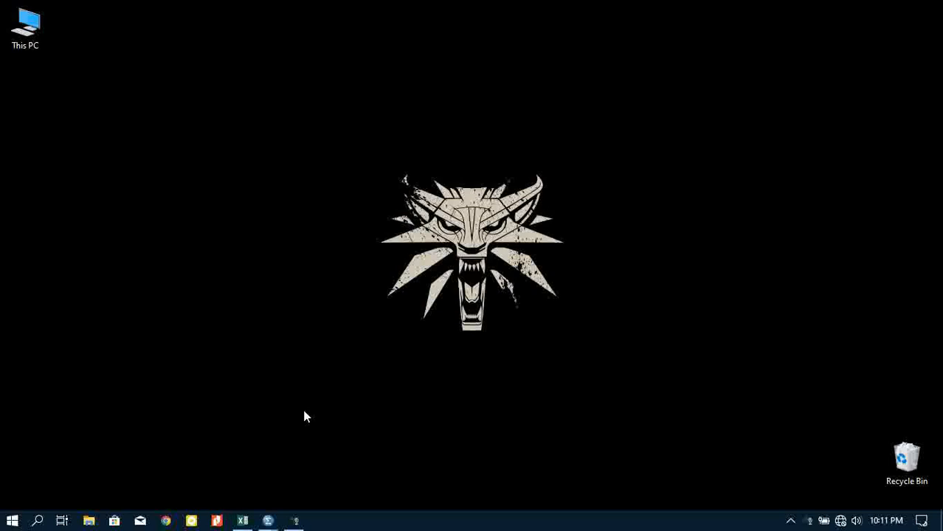
mouse_move(294, 442)
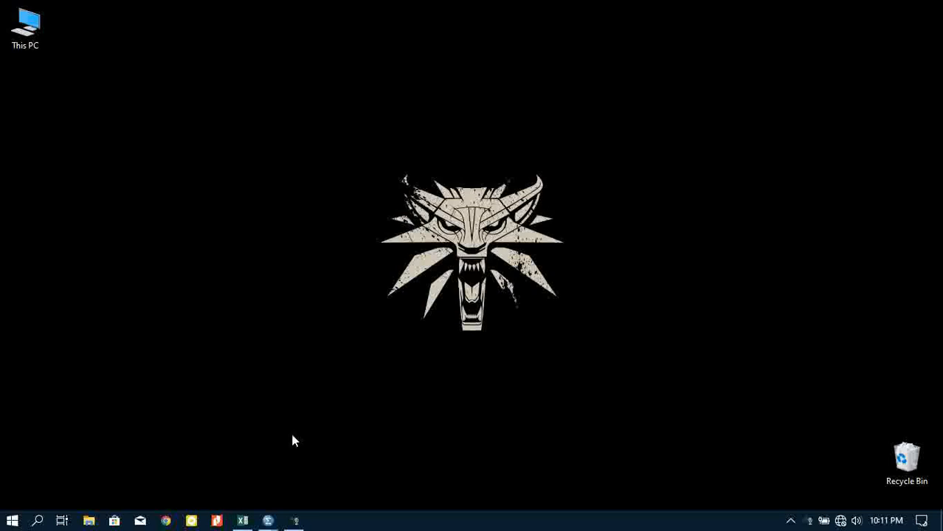
mouse_move(242, 519)
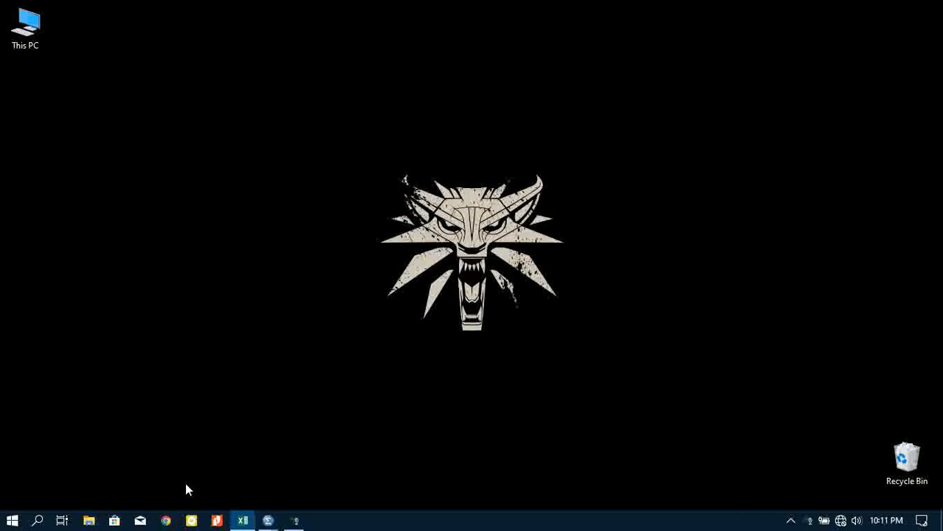
Restore the Suravy Data workbook in Excel, showing the Survay Results sheet
left_click(242, 521)
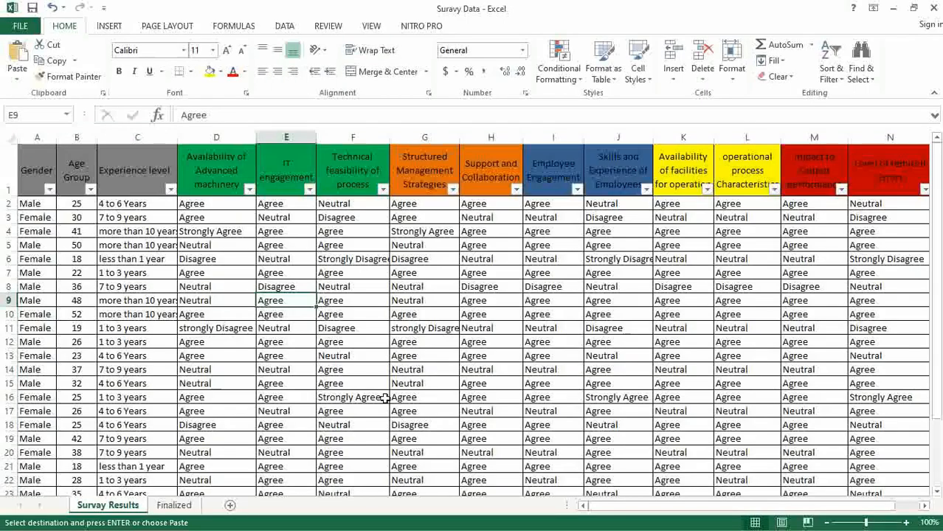
mouse_move(376, 397)
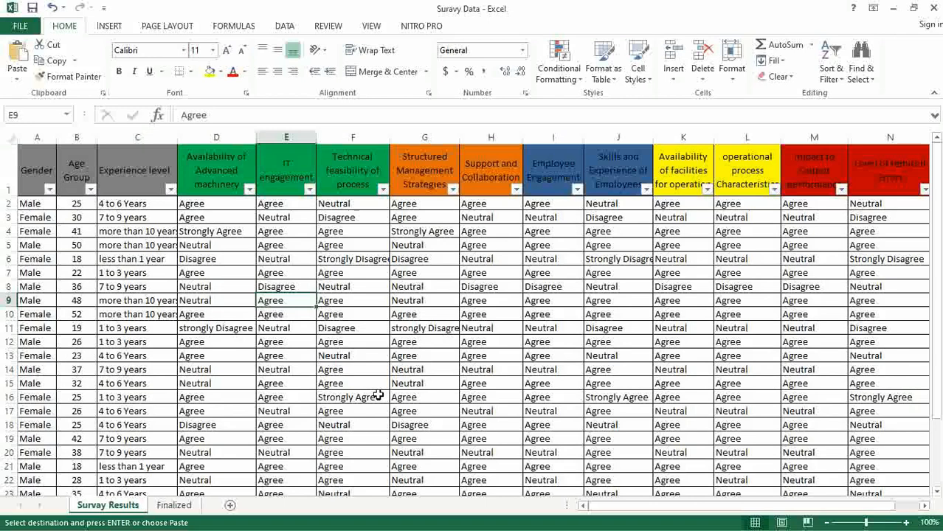
mouse_move(373, 394)
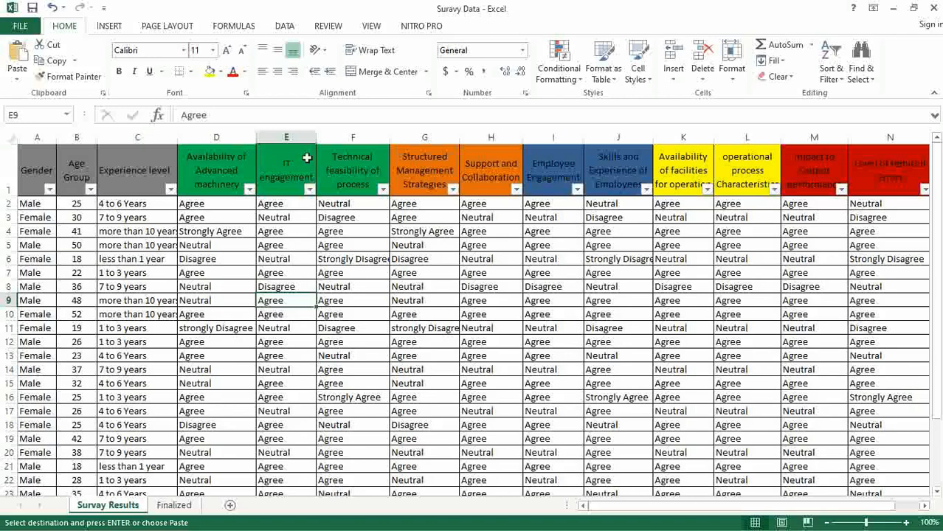
mouse_move(425, 157)
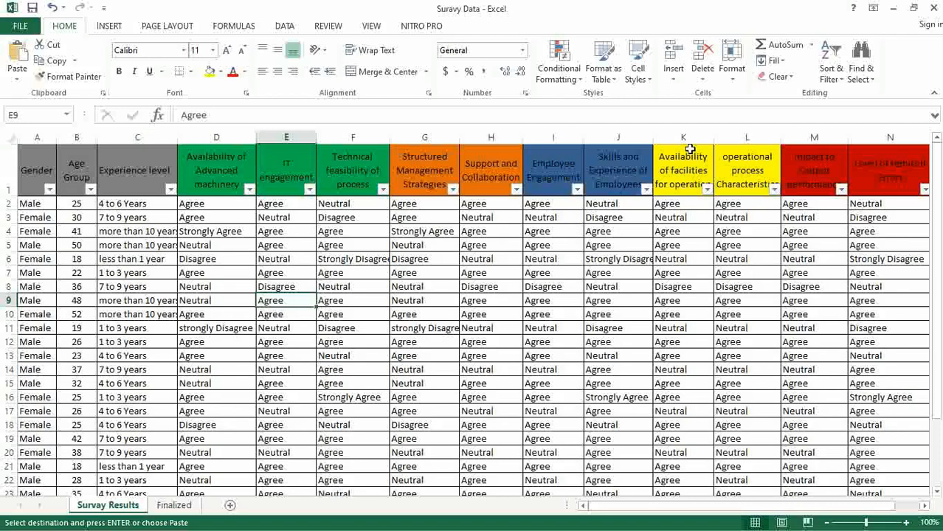
mouse_move(810, 155)
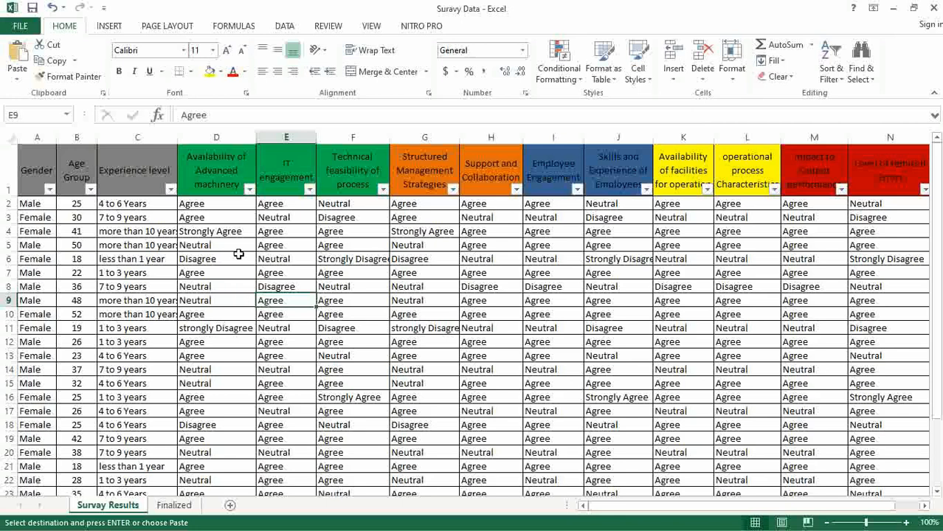
mouse_move(702, 166)
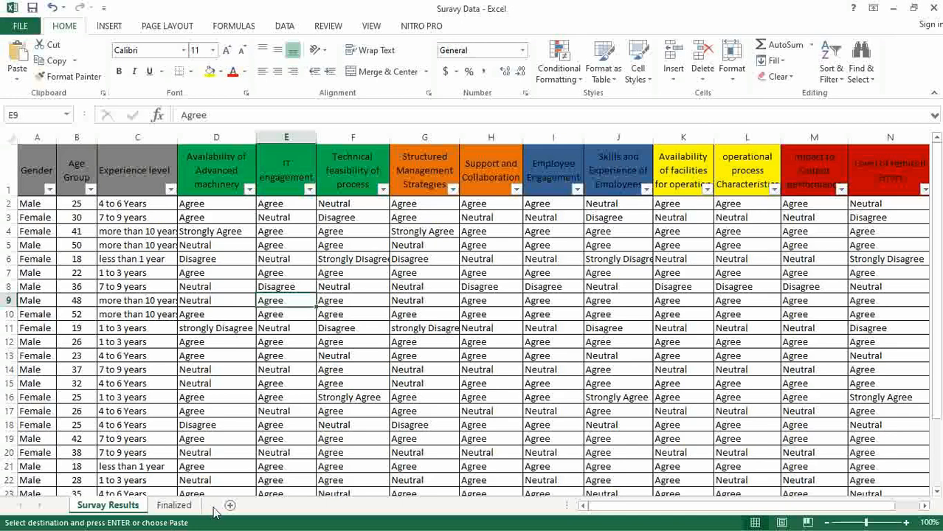
View the Finalized sheet and scroll through the numerically coded responses
left_click(174, 505)
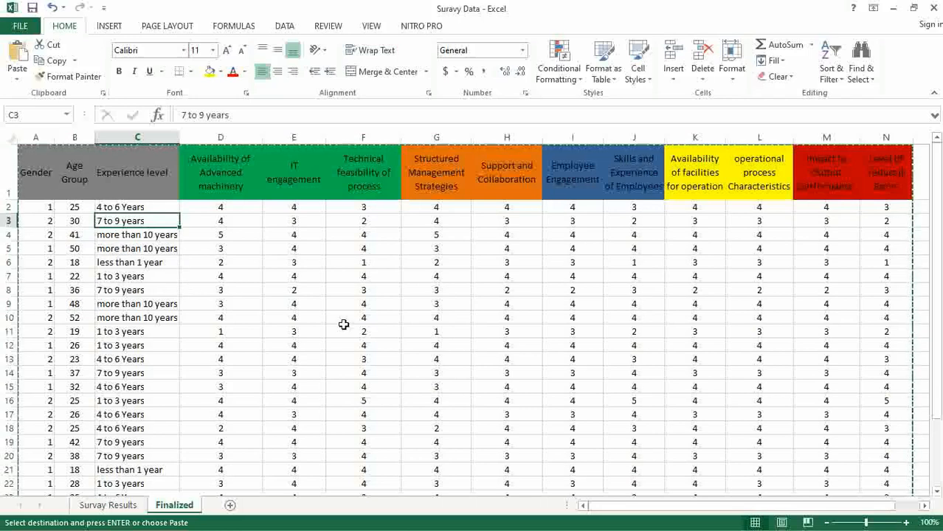
scroll("down", 3)
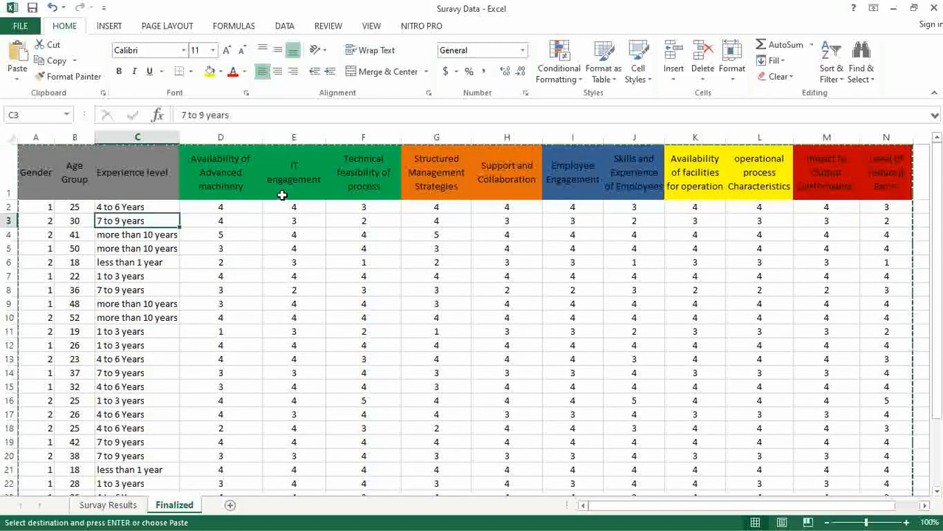
mouse_move(268, 202)
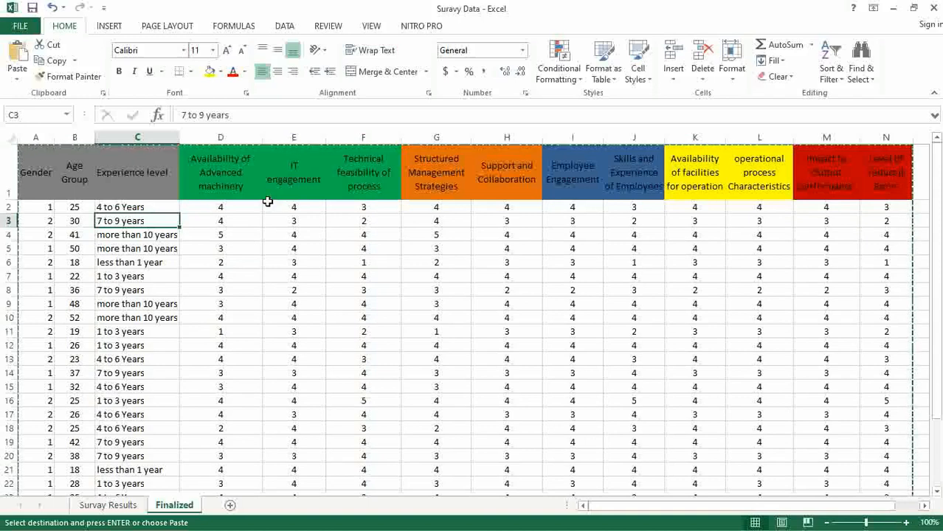
mouse_move(237, 220)
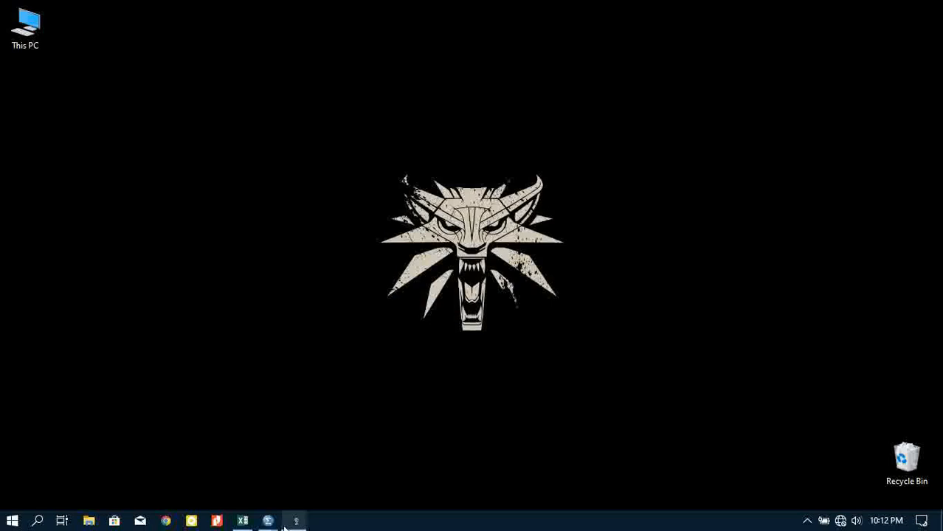
Paste the copied survey data into the empty SPSS dataset with variable names as headers
left_click(296, 519)
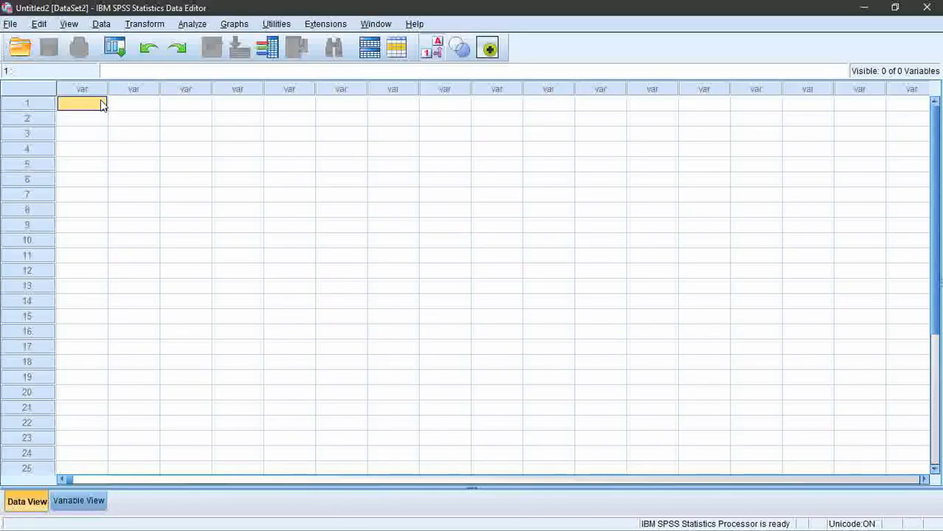
right_click(81, 106)
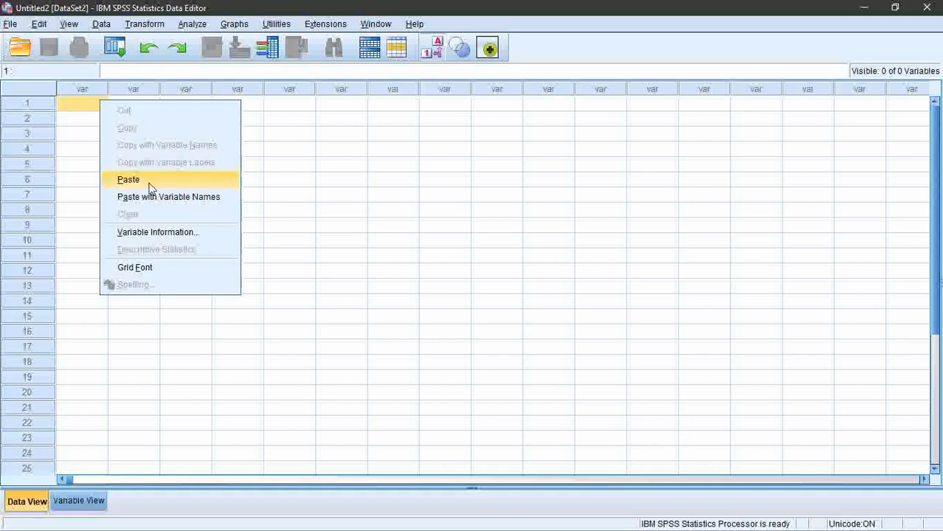
mouse_move(156, 205)
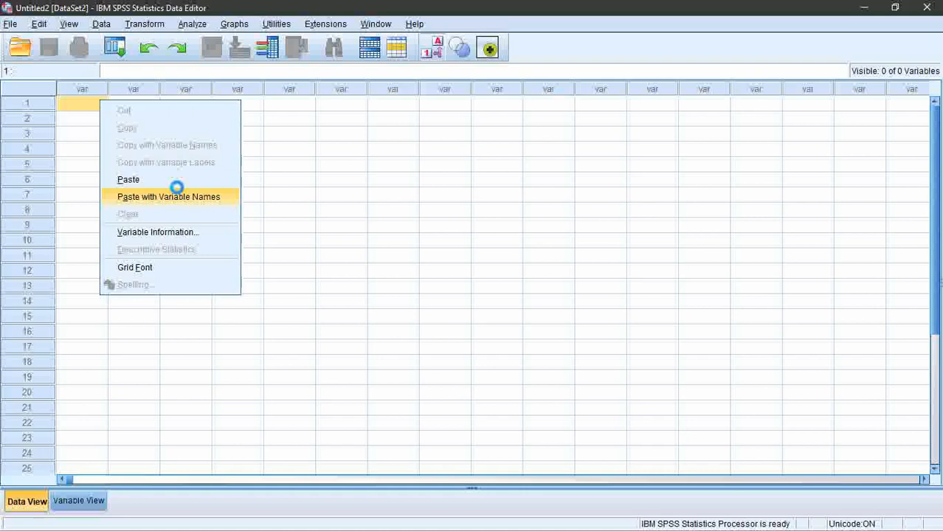
left_click(168, 195)
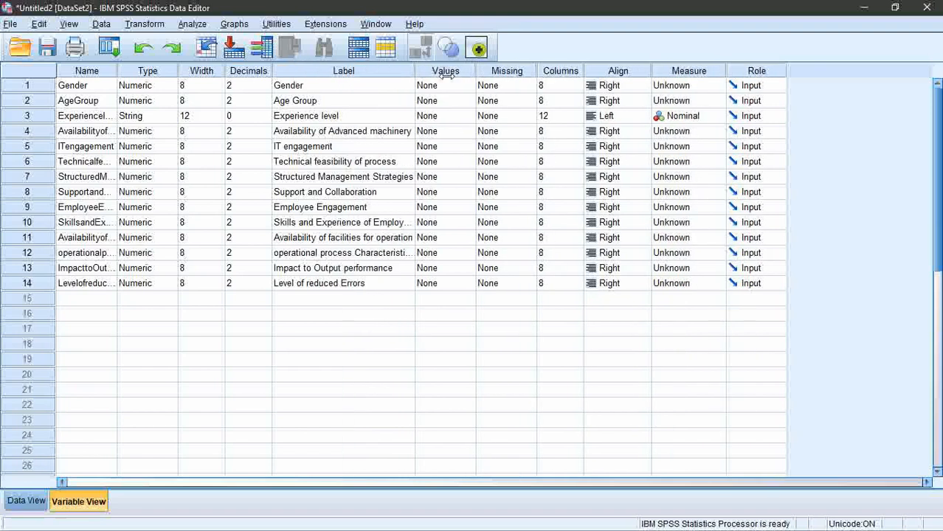
Add Gender value labels 1 = Male and 2 = Female
left_click(85, 89)
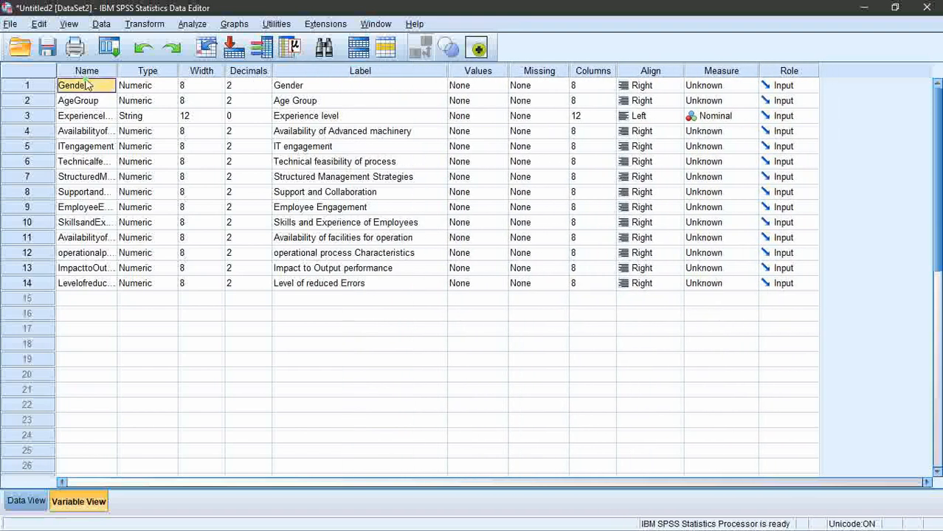
left_click(359, 85)
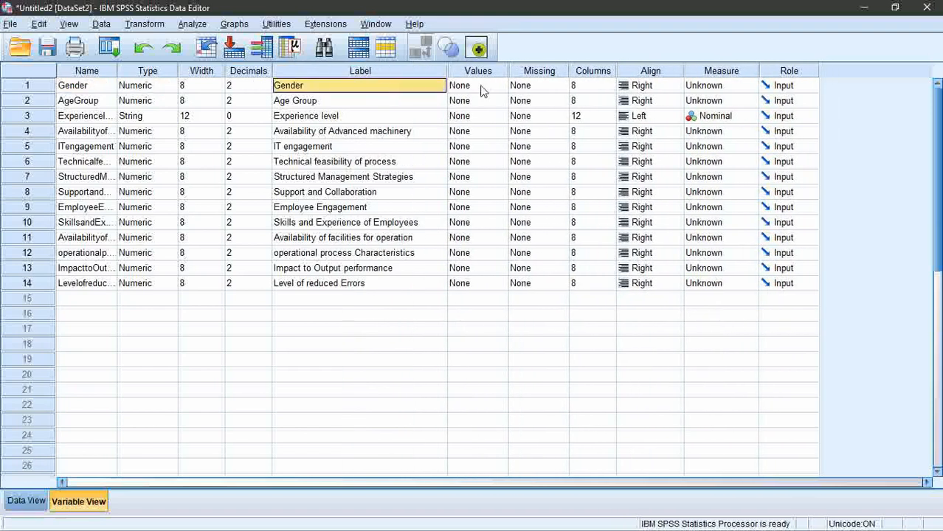
left_click(478, 84)
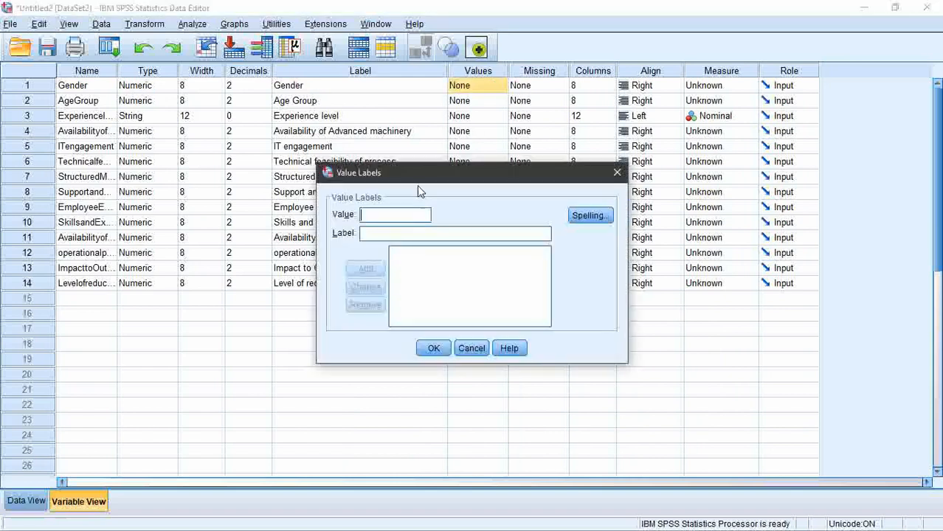
type("1")
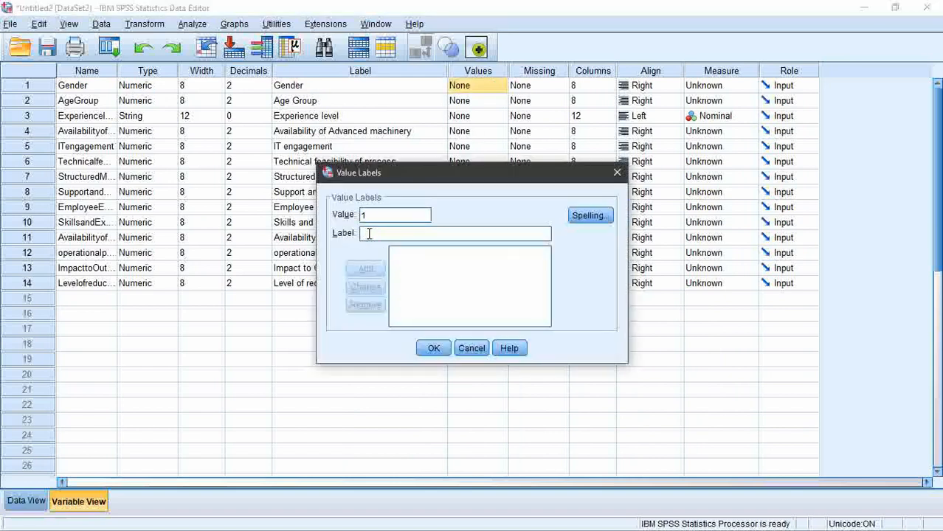
left_click(364, 268)
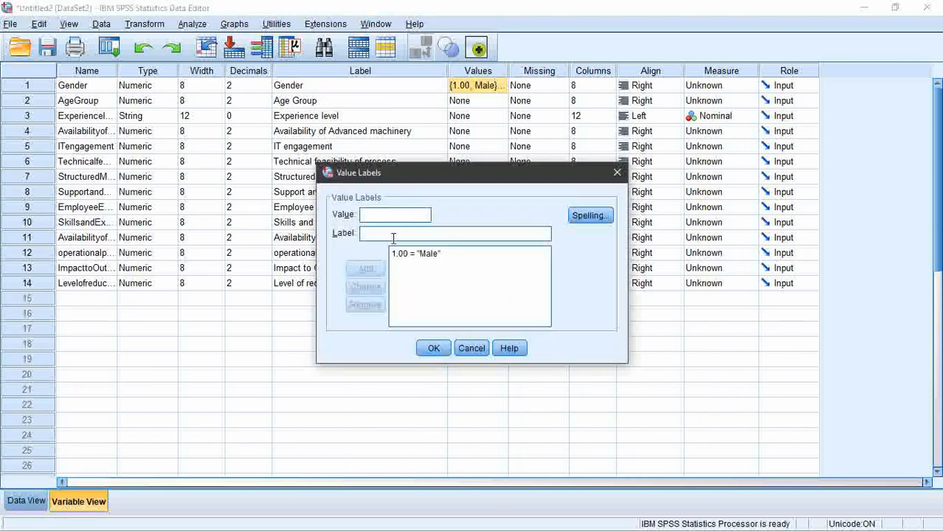
type("2F")
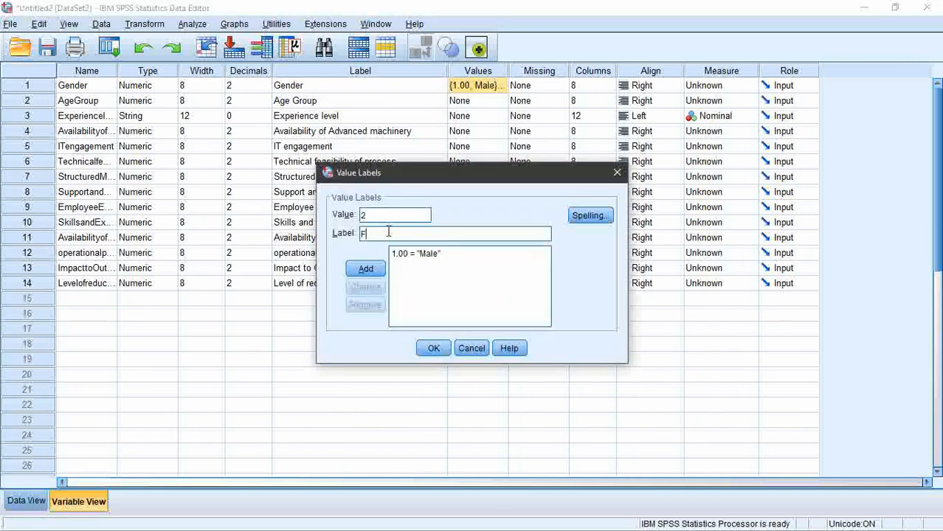
left_click(364, 269)
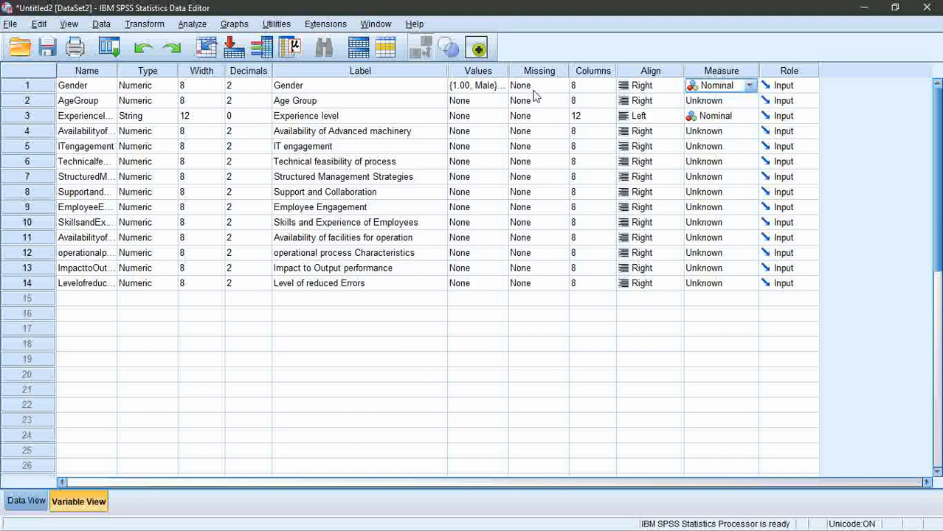
Set Age Group's measure to Scale and keep Experience level as a String type
left_click(82, 101)
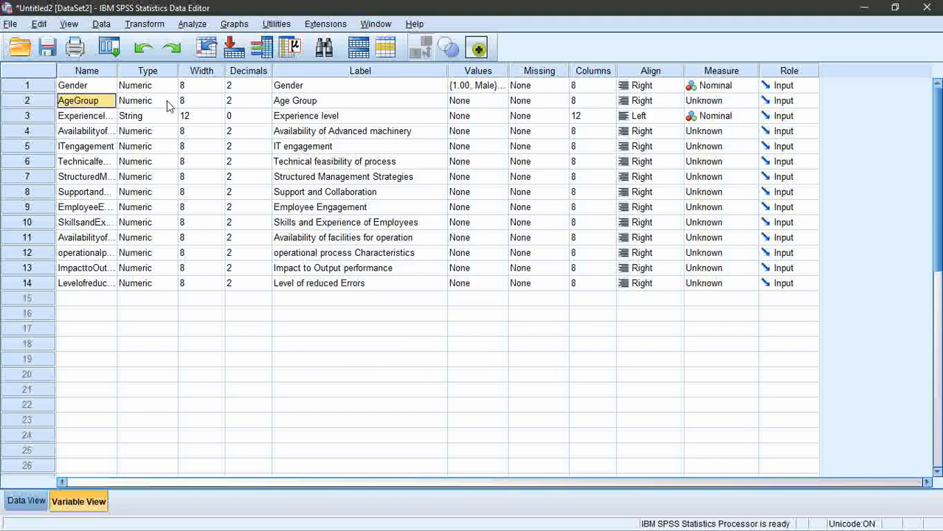
left_click(140, 100)
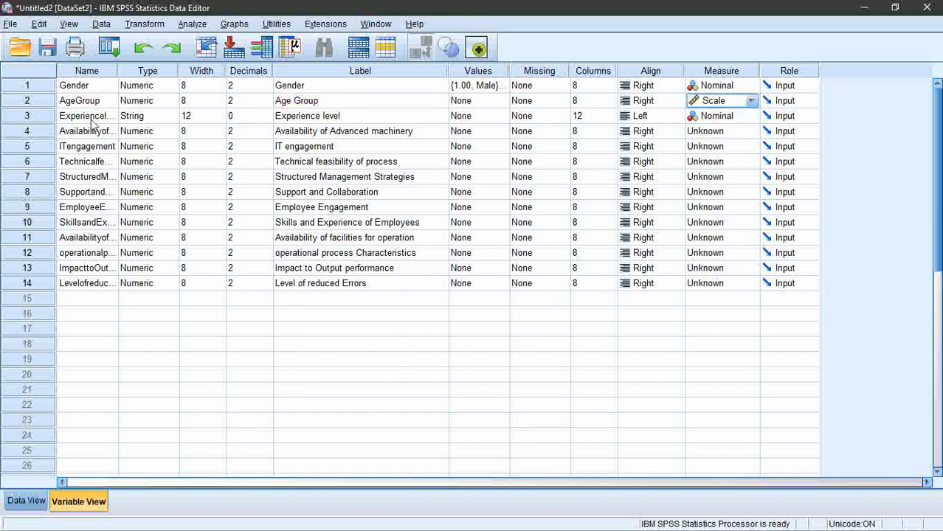
left_click(147, 115)
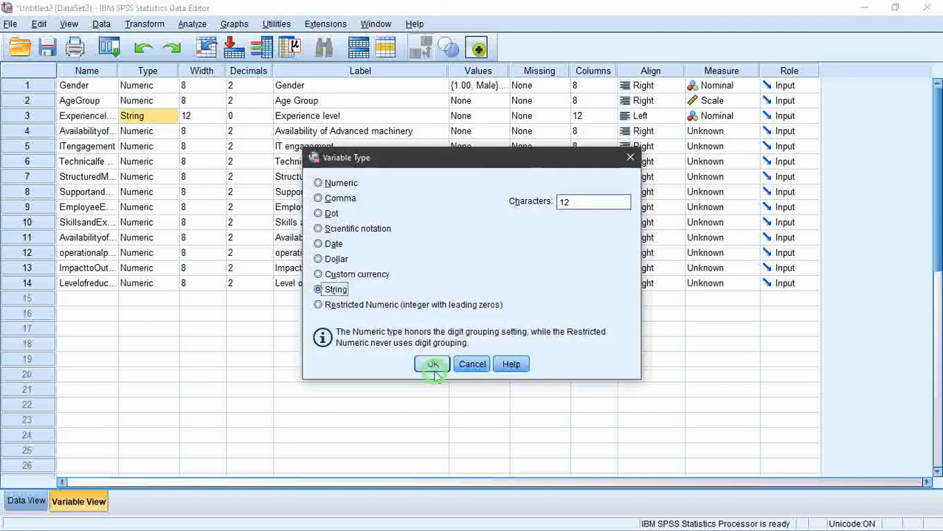
left_click(432, 364)
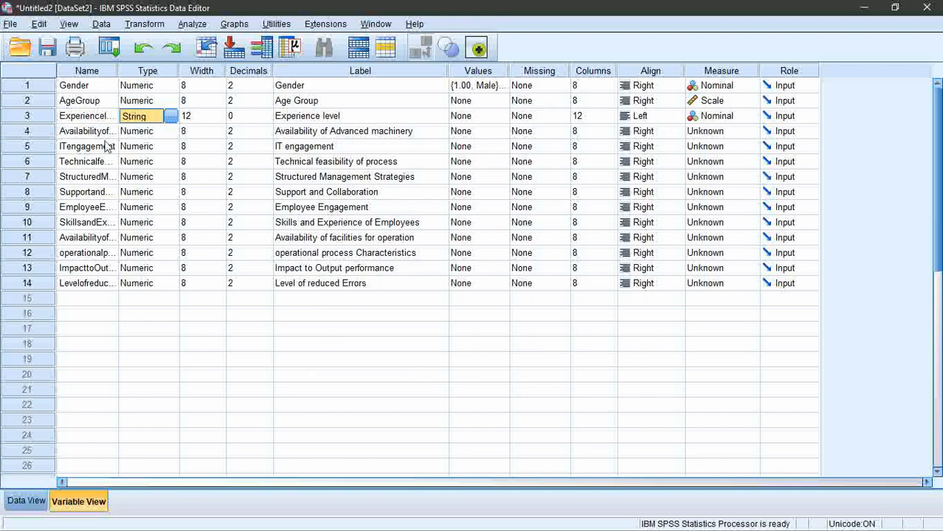
left_click(86, 130)
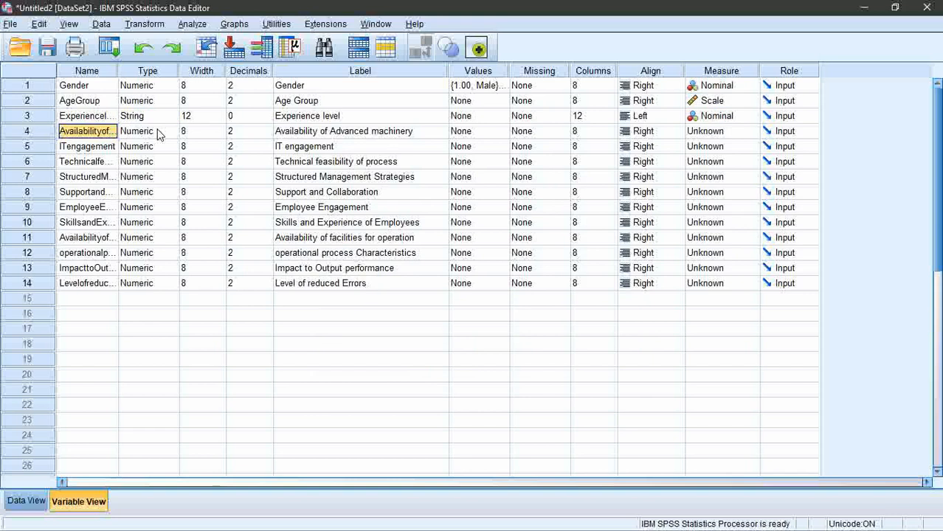
left_click(140, 131)
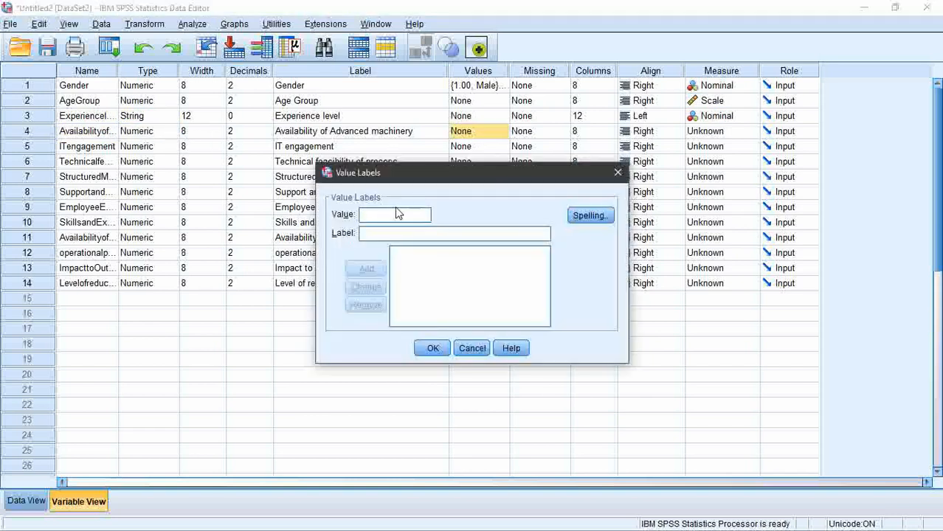
Label machinery availability codes 1–5: Strongly Disagree, Disagree, Neutral, Agree, Strongly agree
type("1")
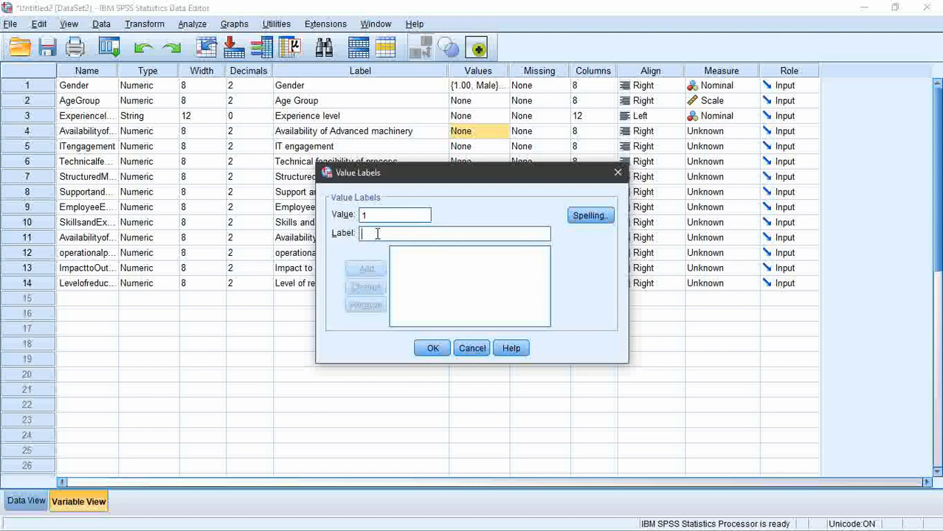
type("Strongly Disagree")
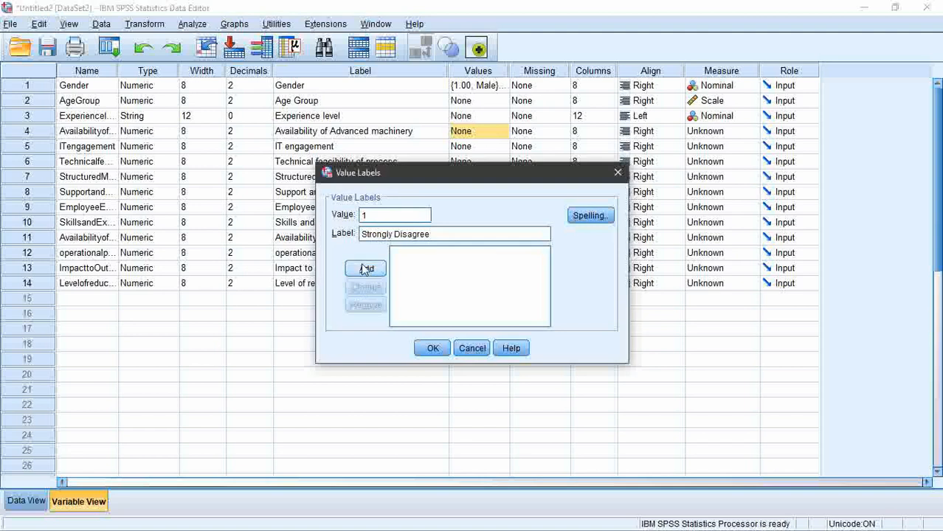
left_click(365, 269)
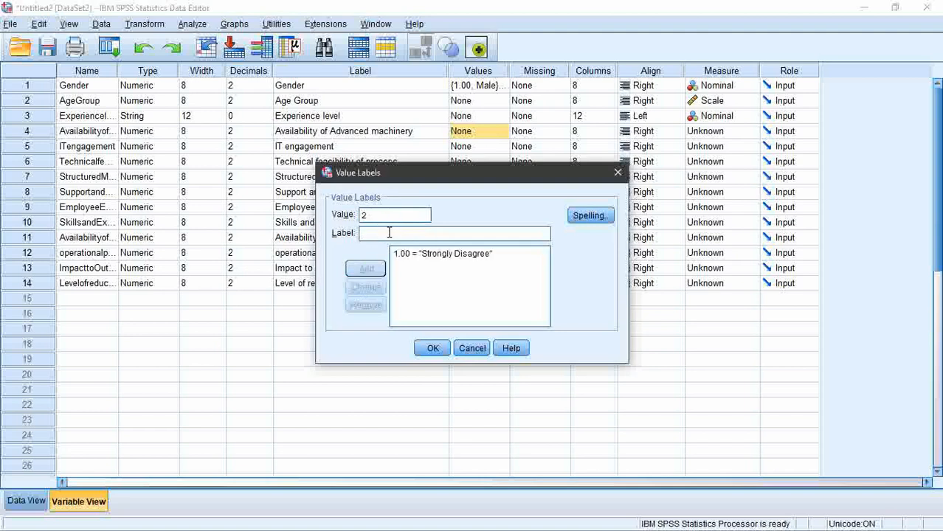
type("Disagree")
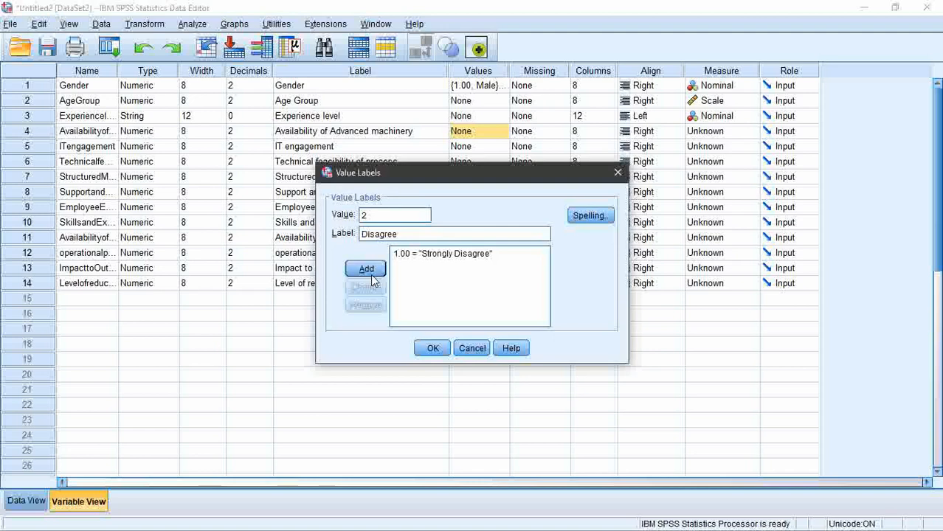
left_click(365, 269)
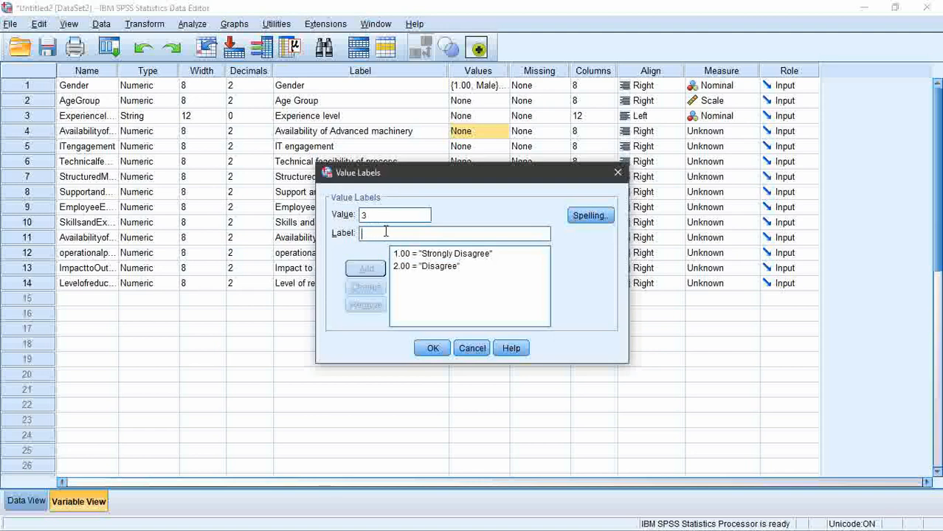
type("Neutral")
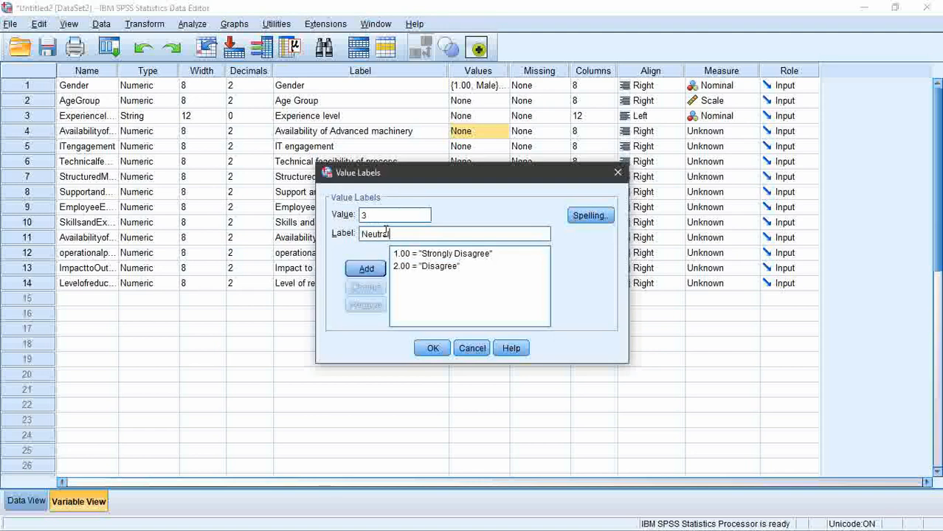
left_click(365, 269)
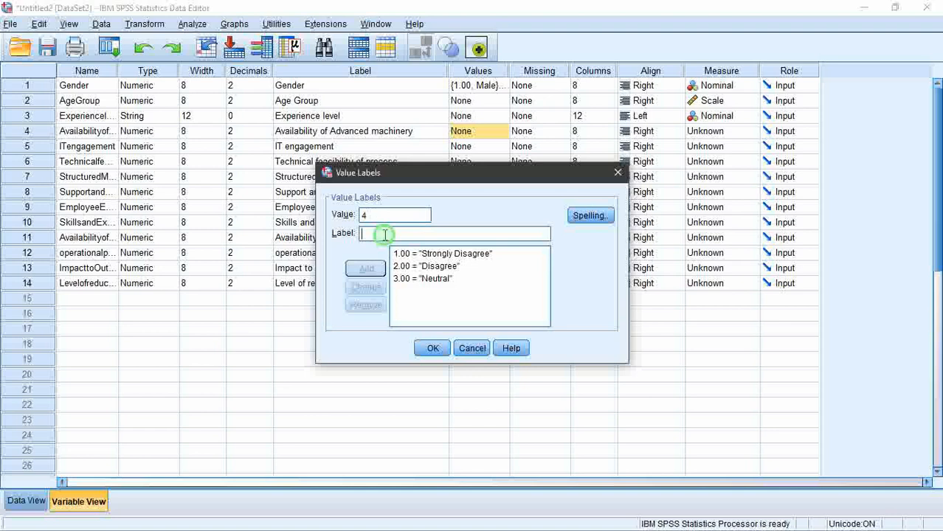
left_click(364, 269)
type("Strongly ag")
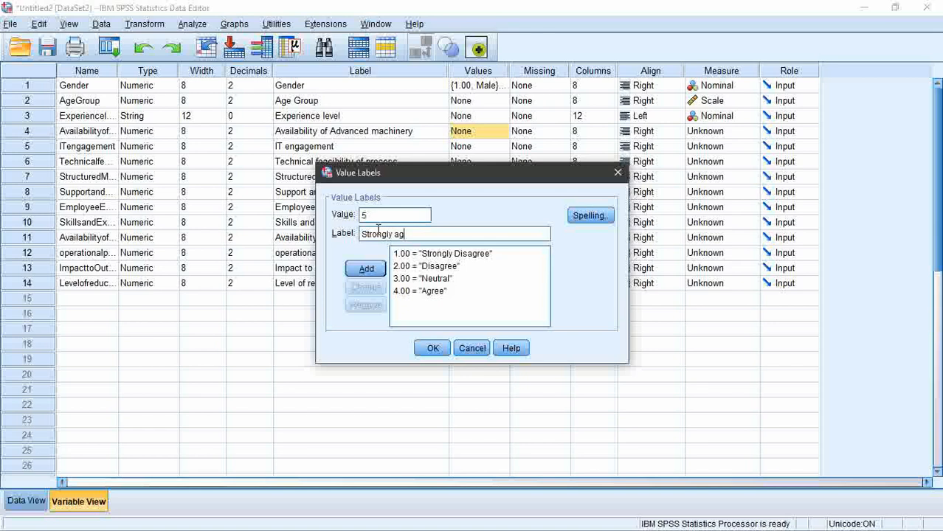
left_click(365, 269)
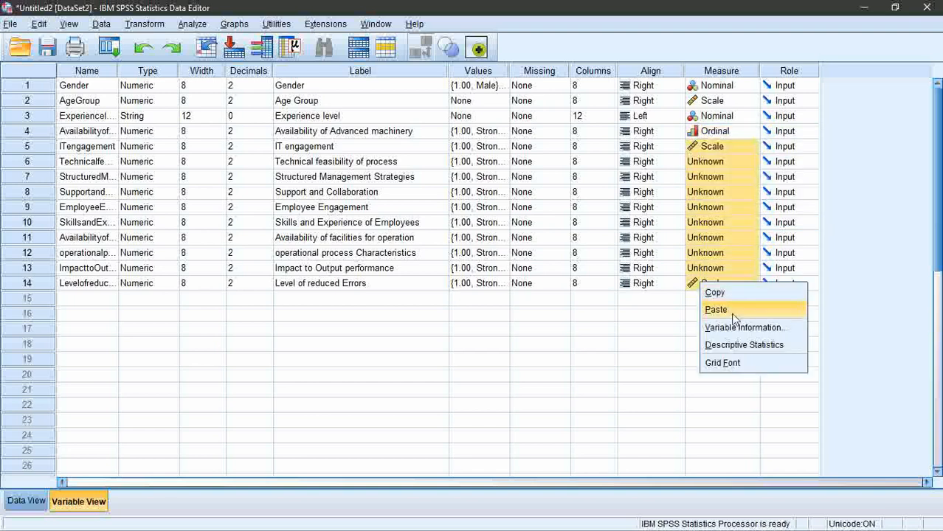
Paste Ordinal into the remaining items' Measure cells and show value labels in Data View
left_click(717, 310)
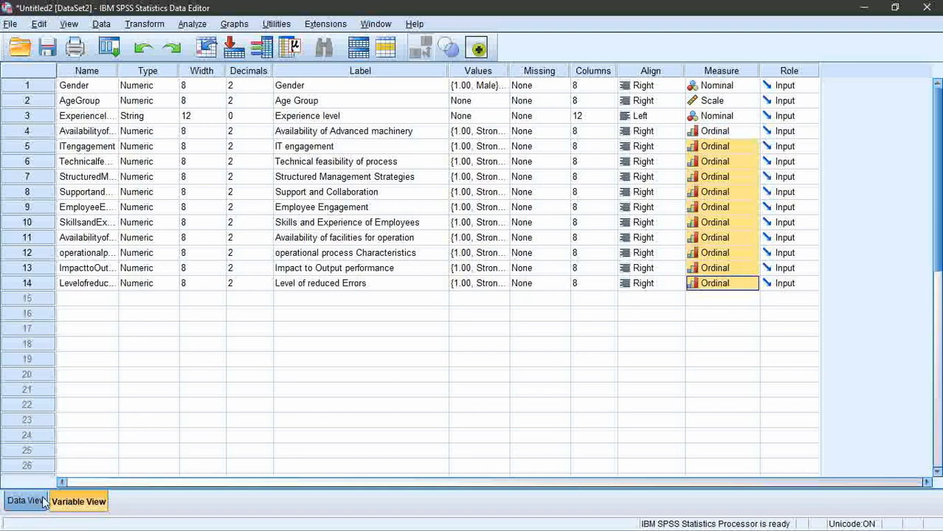
left_click(20, 501)
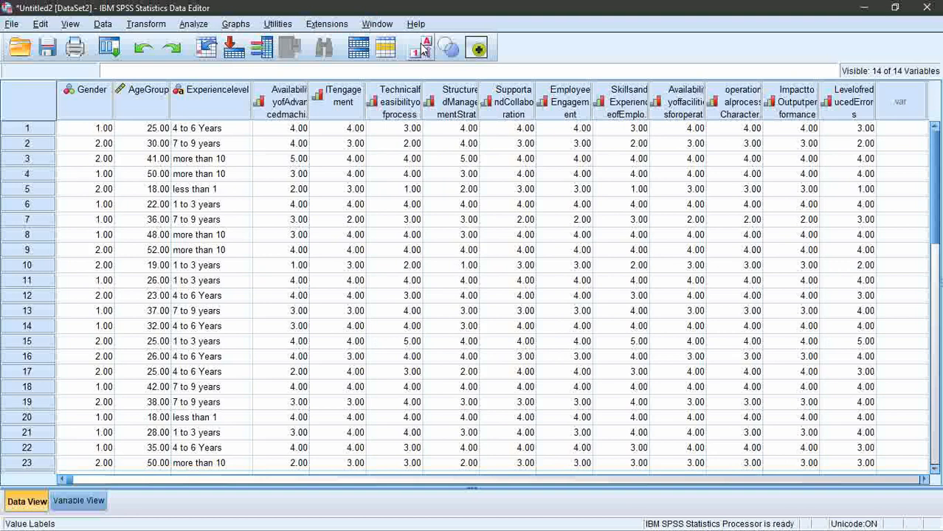
left_click(420, 50)
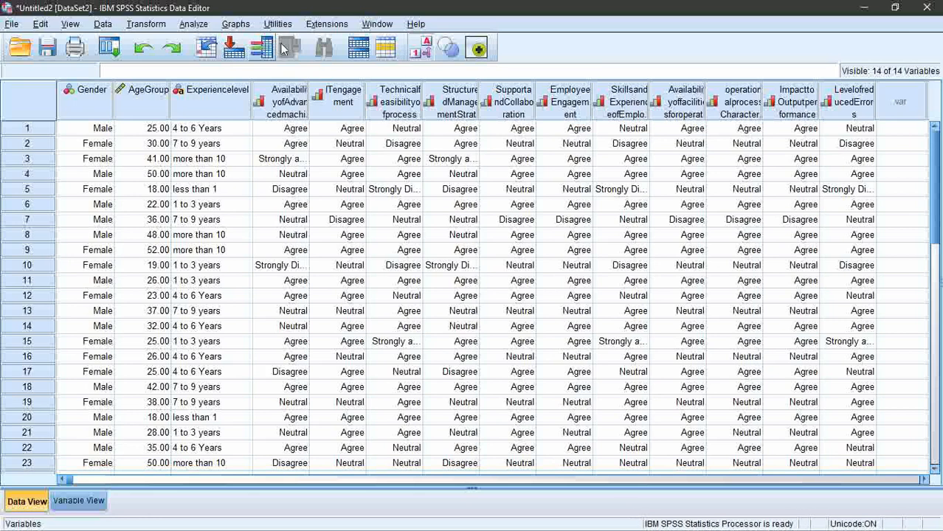
left_click(154, 24)
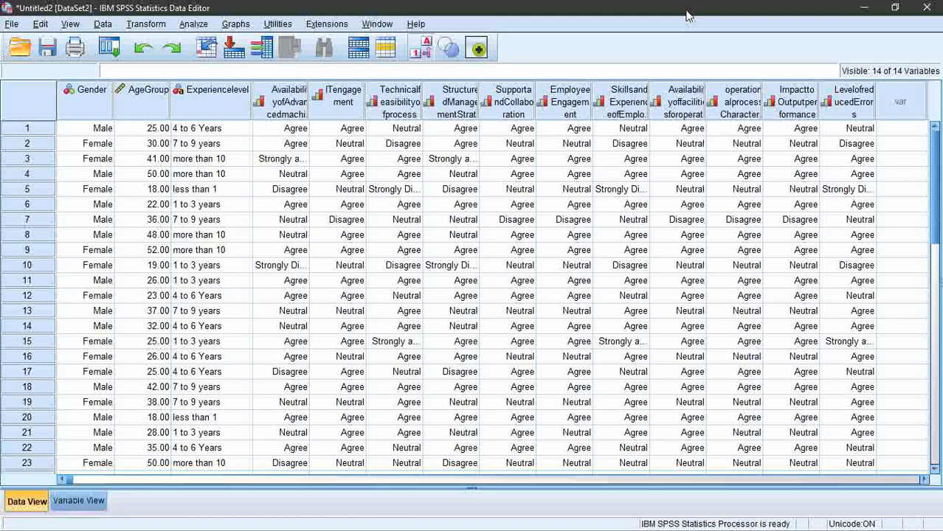
mouse_move(349, 273)
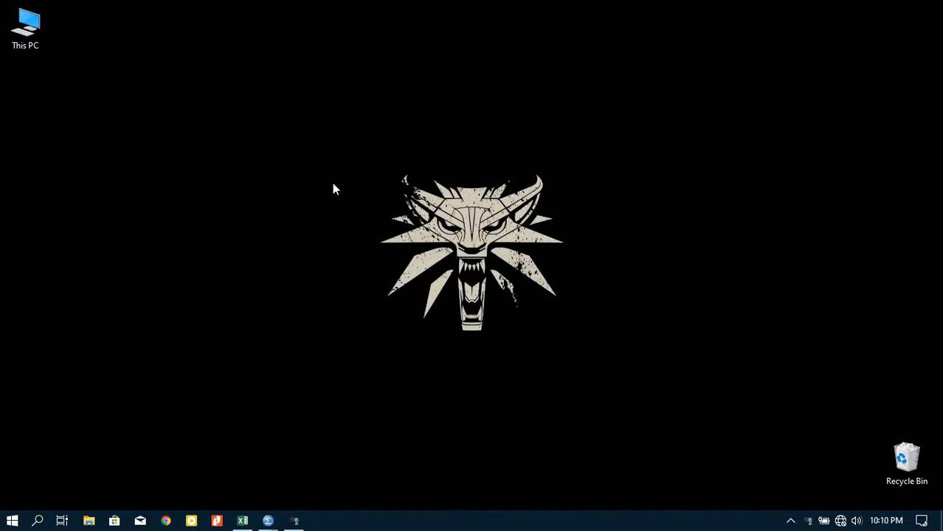
mouse_move(85, 43)
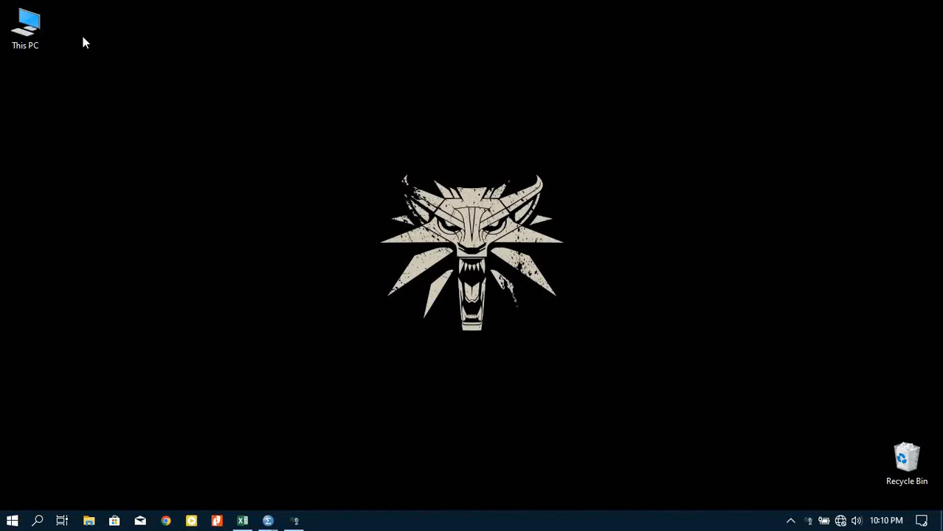
mouse_move(359, 26)
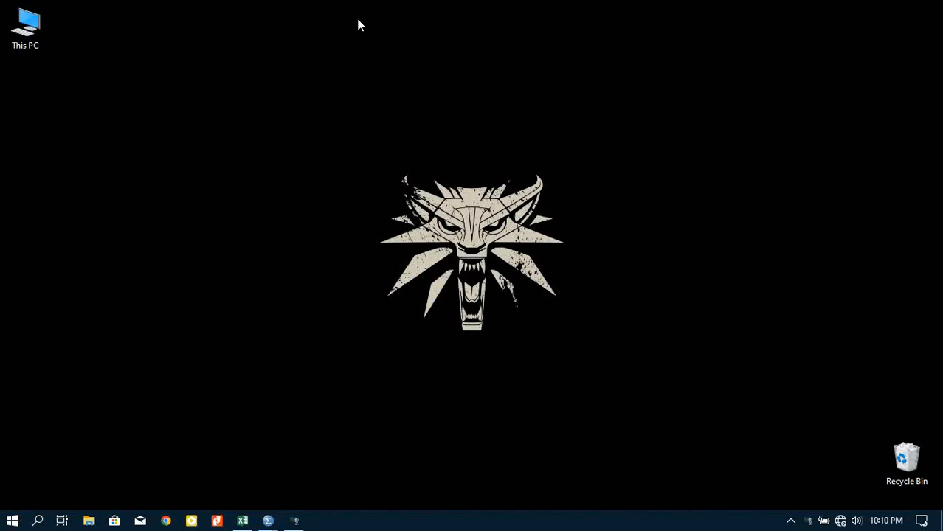
mouse_move(326, 30)
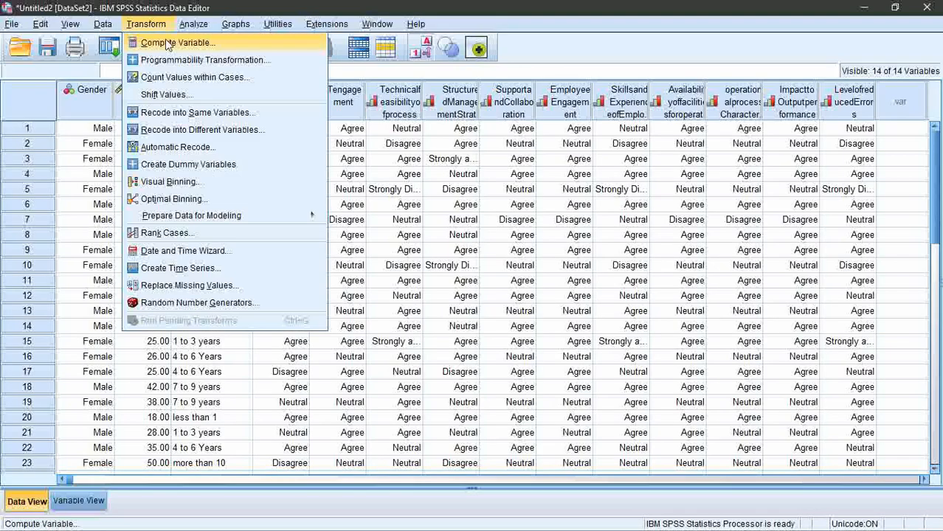
Compute TCH as MEAN of the advanced machinery and IT engagement items
left_click(175, 42)
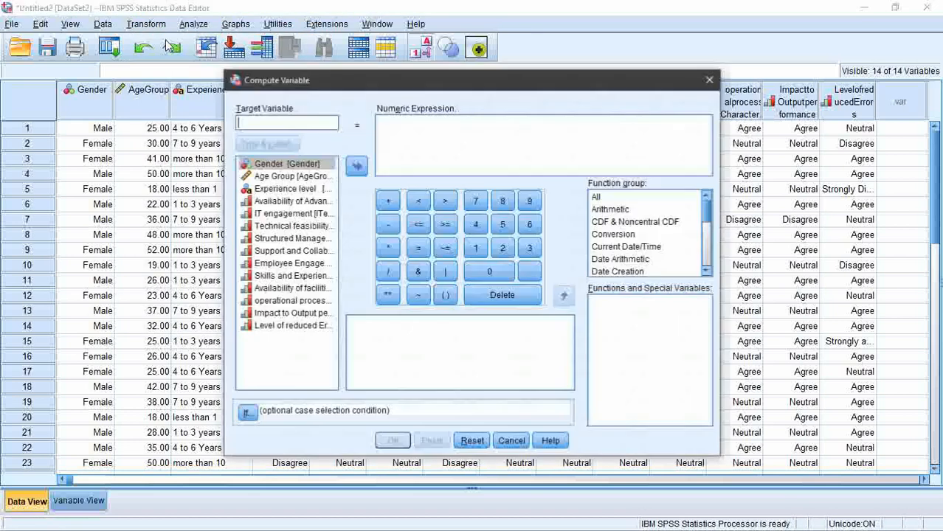
type("TCH")
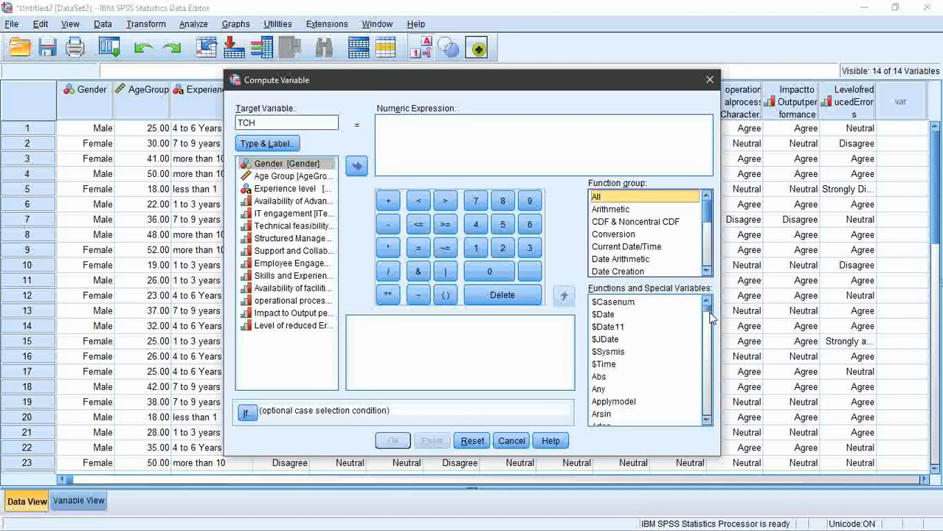
scroll("down", 3)
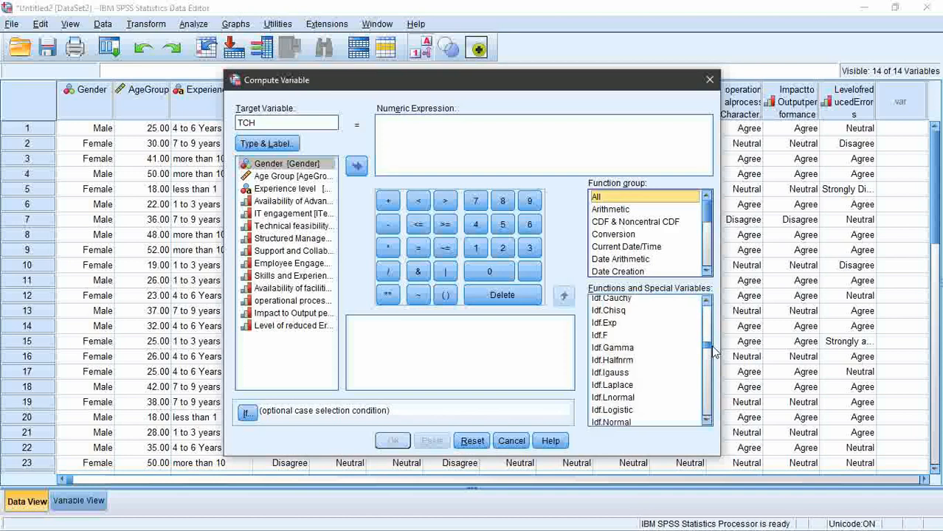
scroll("down", 3)
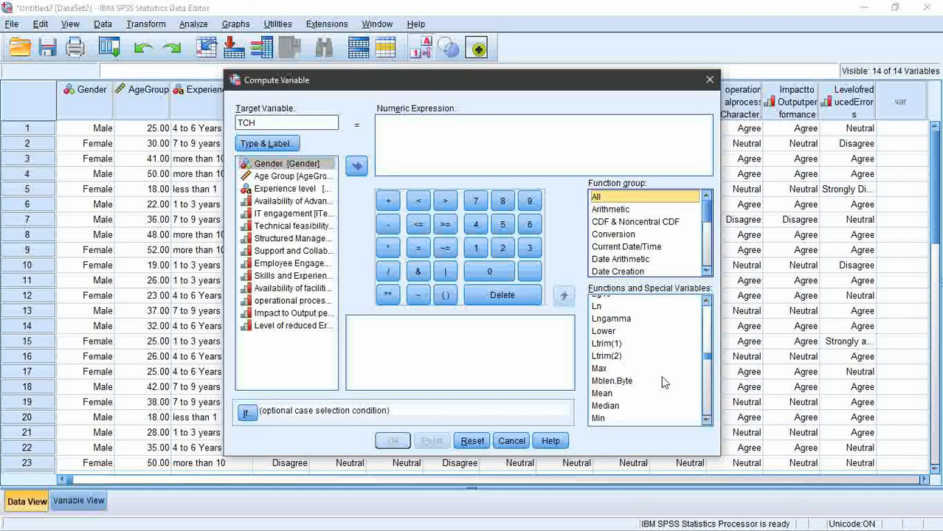
double_click(603, 393)
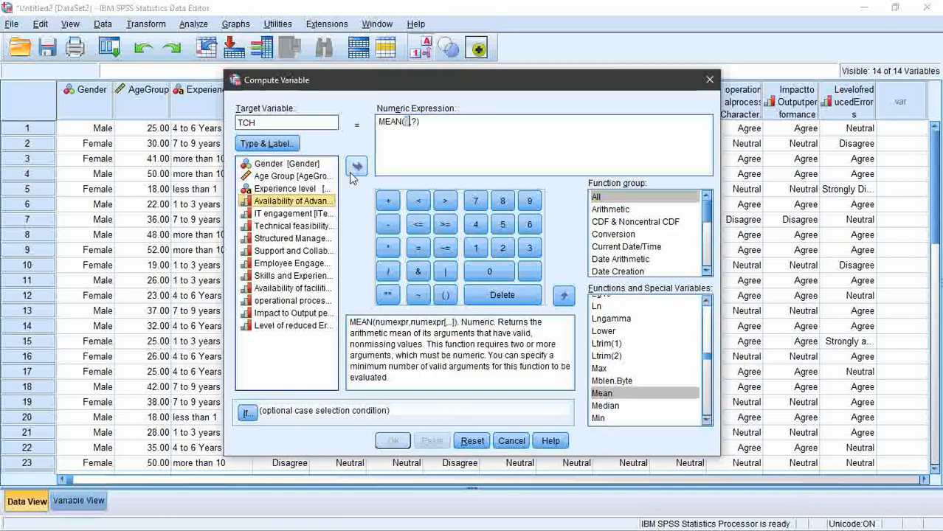
left_click(357, 165)
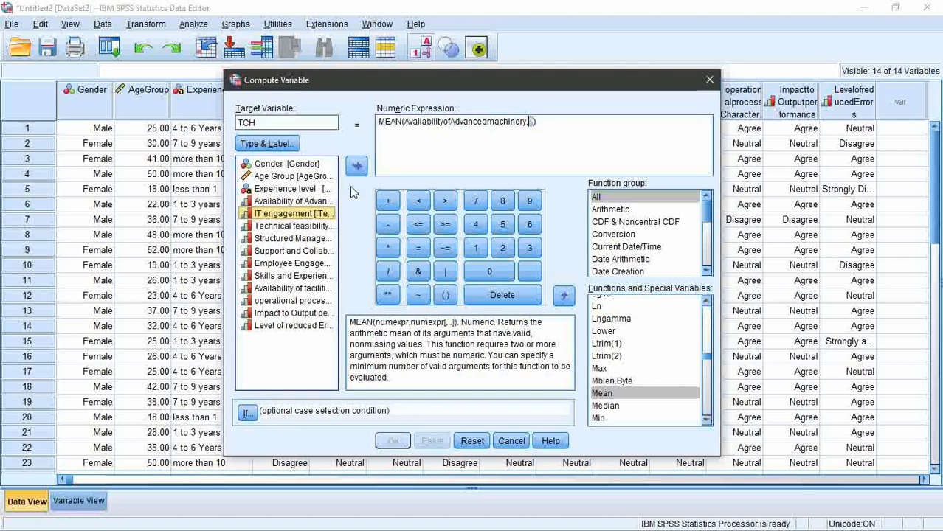
left_click(357, 165)
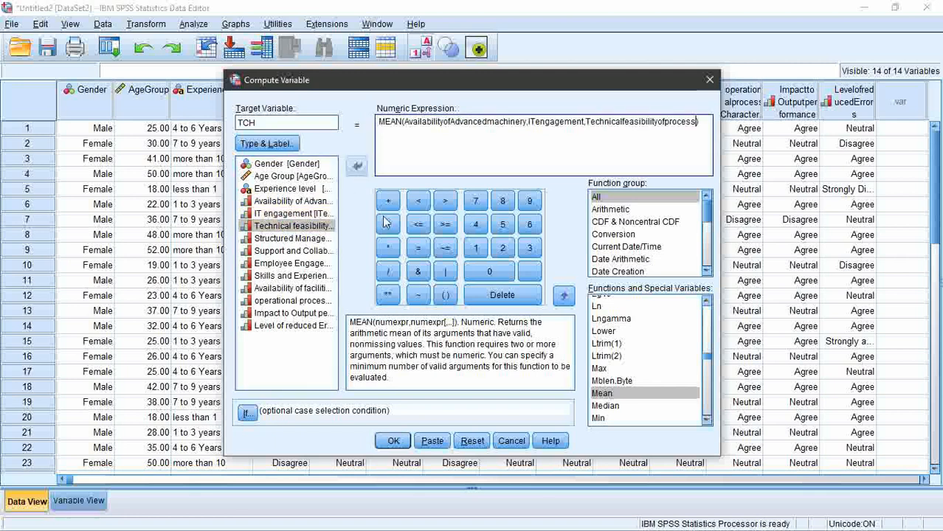
left_click(393, 440)
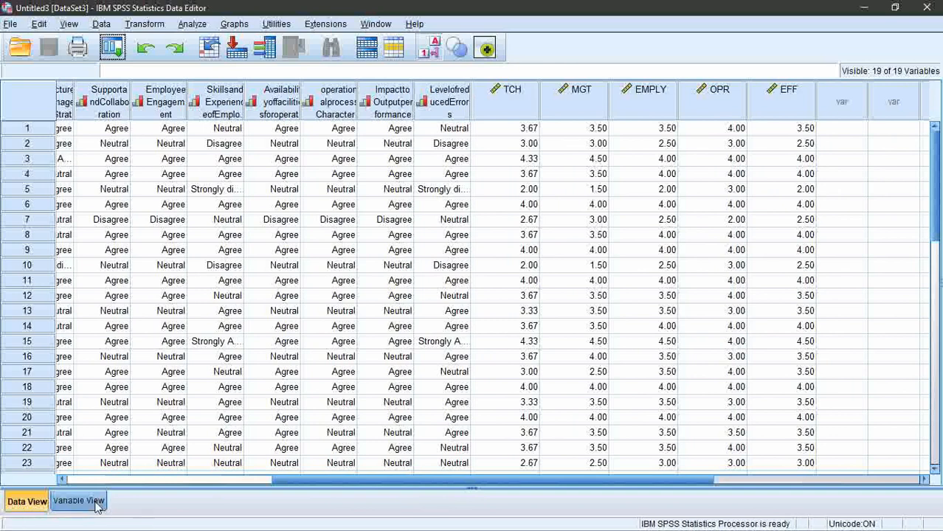
In Variable View, label the scores Mgt Style, Emp Engagement, Operation and Efficiency
left_click(83, 502)
type("Technology")
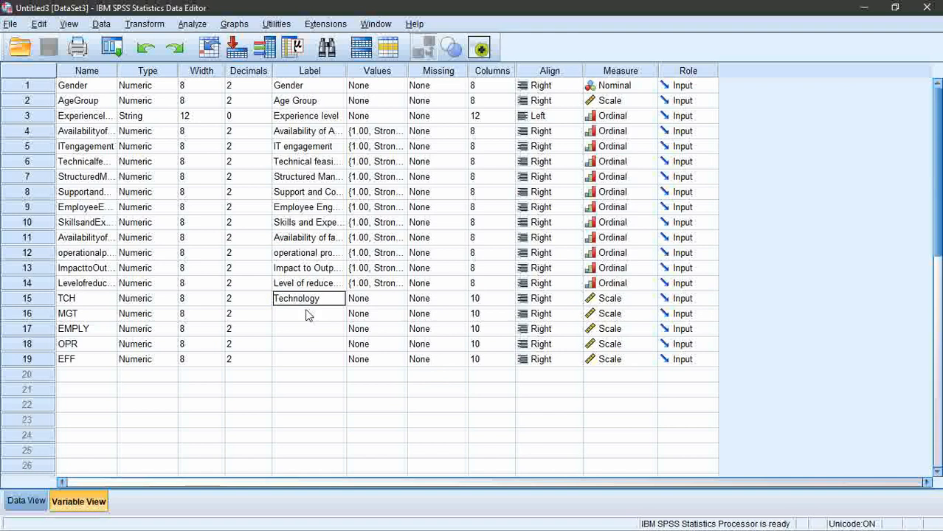
type("Mgt")
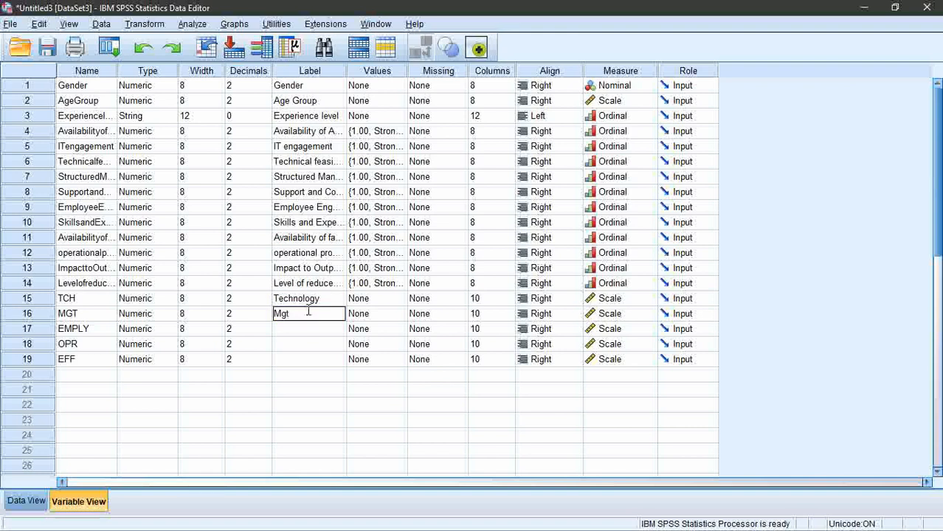
type("Style")
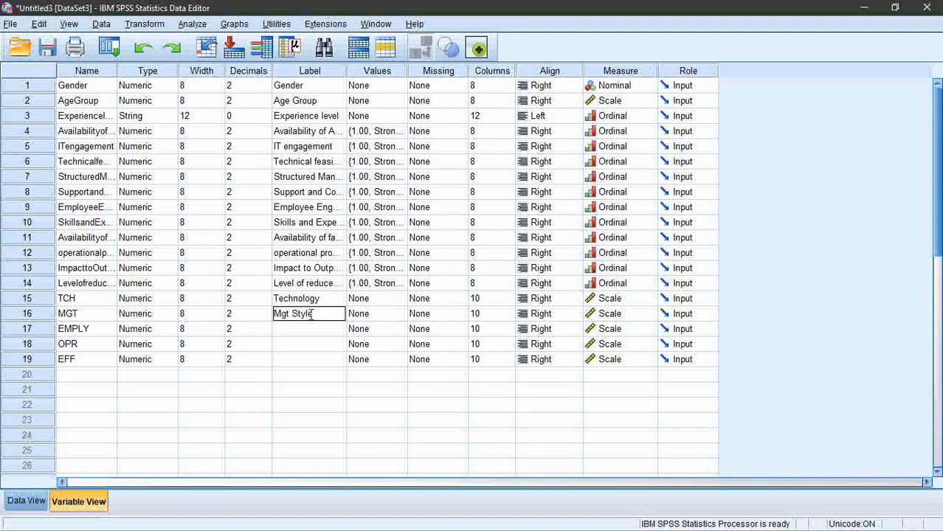
type("Emp Engagement")
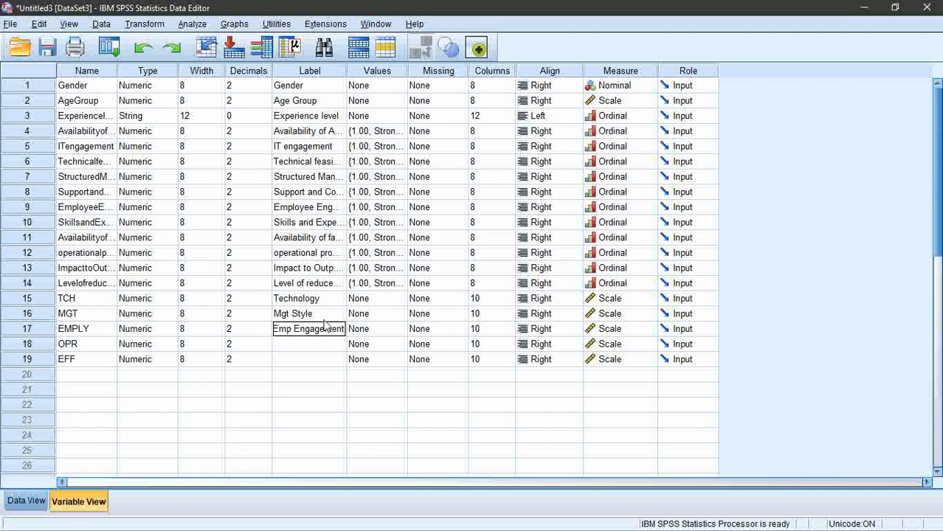
left_click(308, 359)
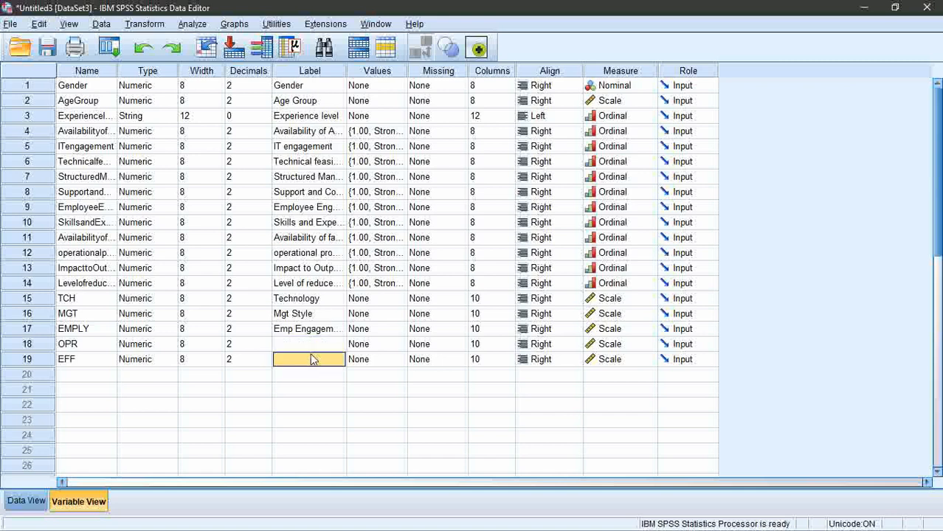
left_click(308, 344)
type("Operat")
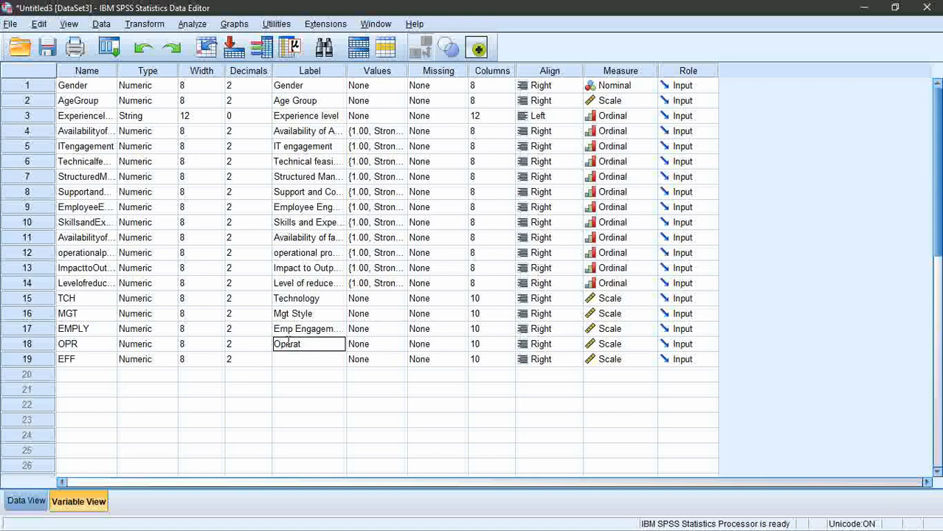
left_click(309, 360)
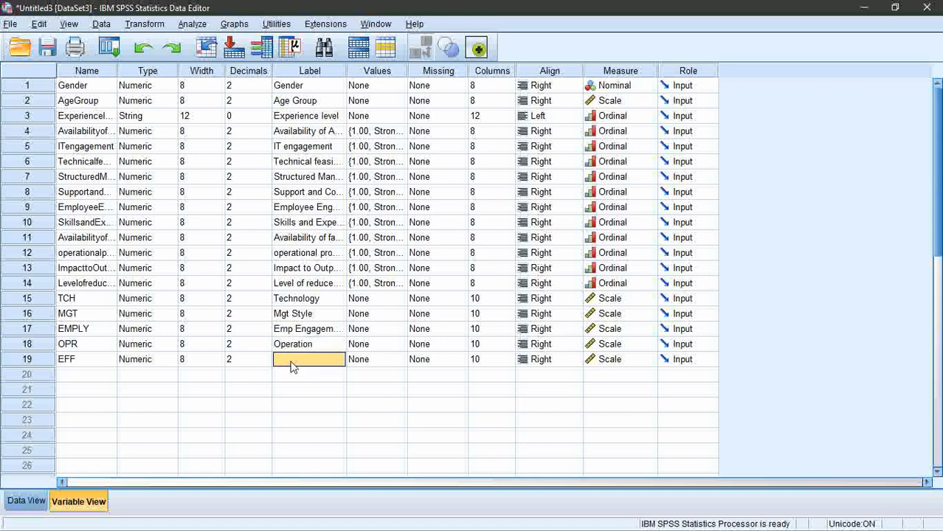
type("Efficiency")
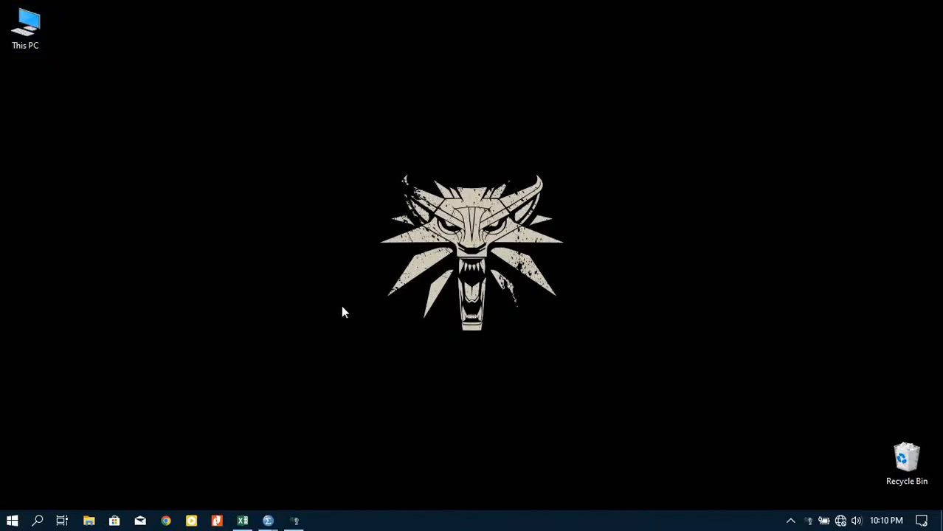
mouse_move(287, 353)
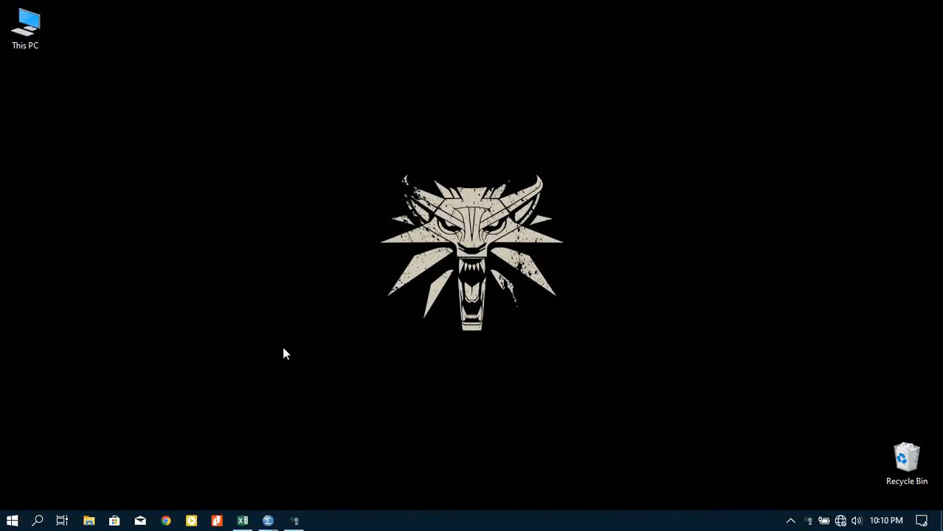
mouse_move(169, 84)
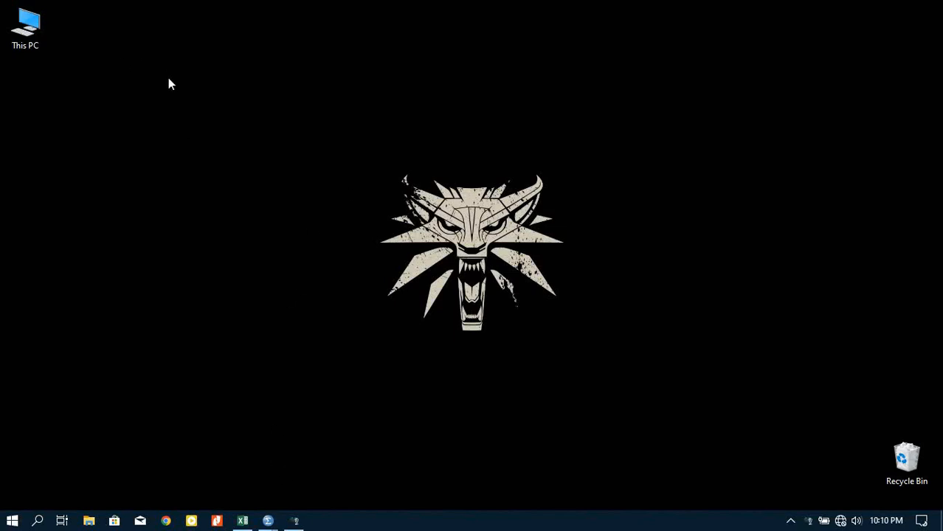
mouse_move(246, 6)
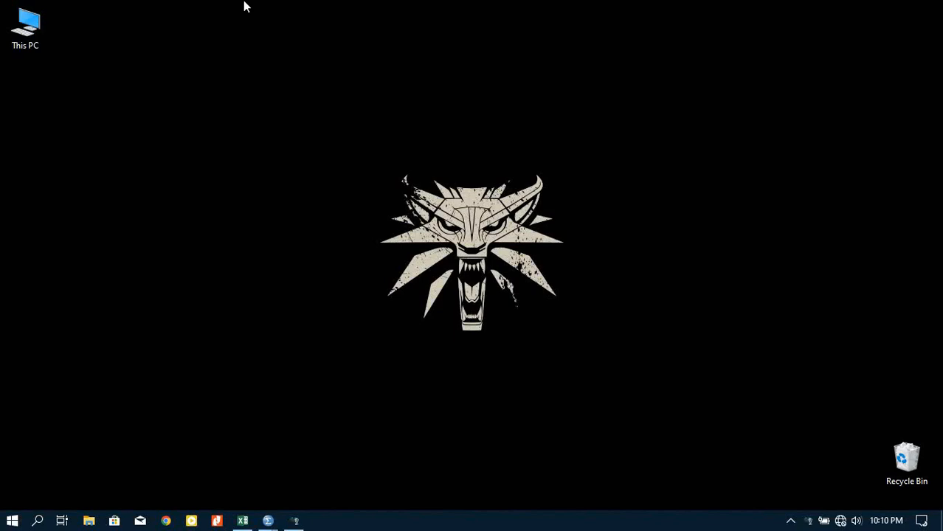
mouse_move(347, 24)
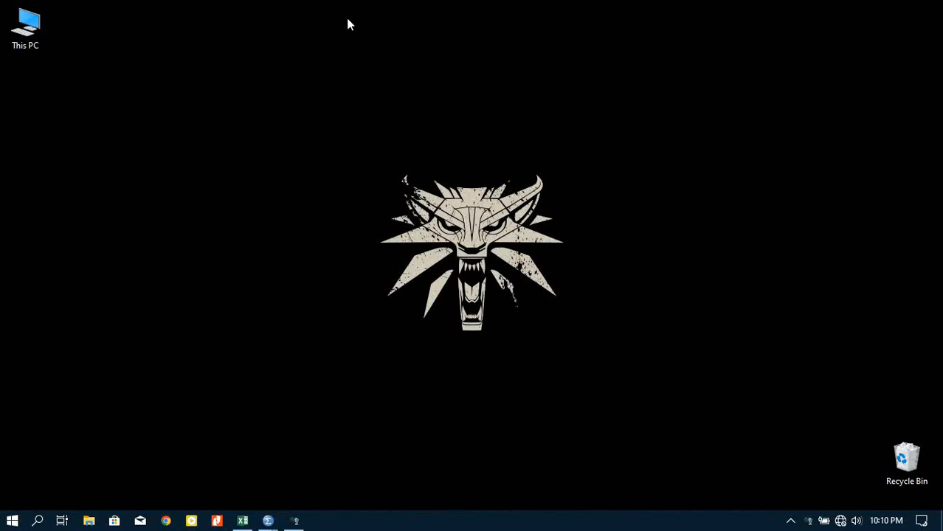
mouse_move(320, 31)
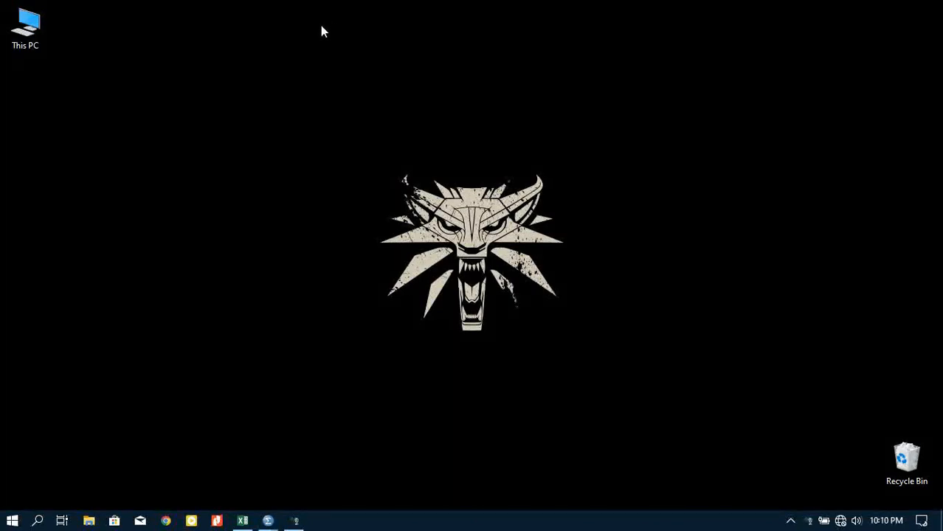
mouse_move(309, 32)
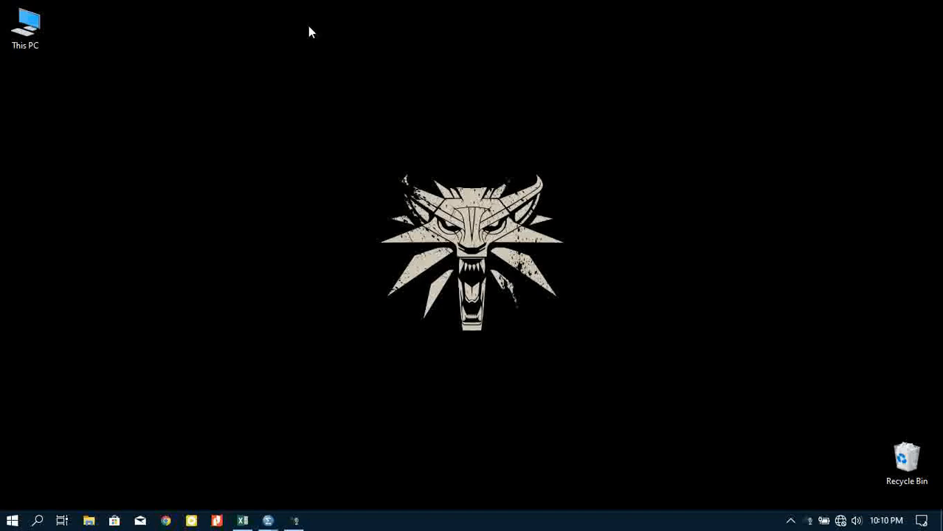